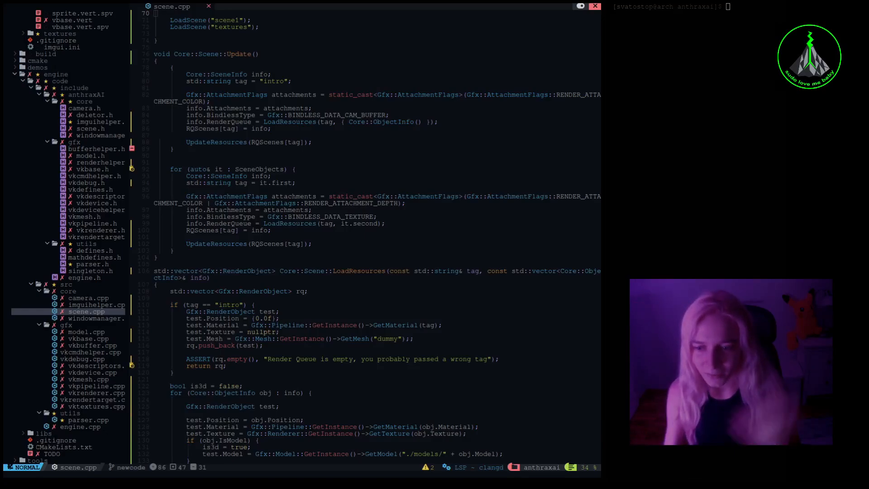
# - Scroll scene.cpp up to Core::Scene::Update and LoadResources before switching to the engine window
pyautogui.scroll(3)
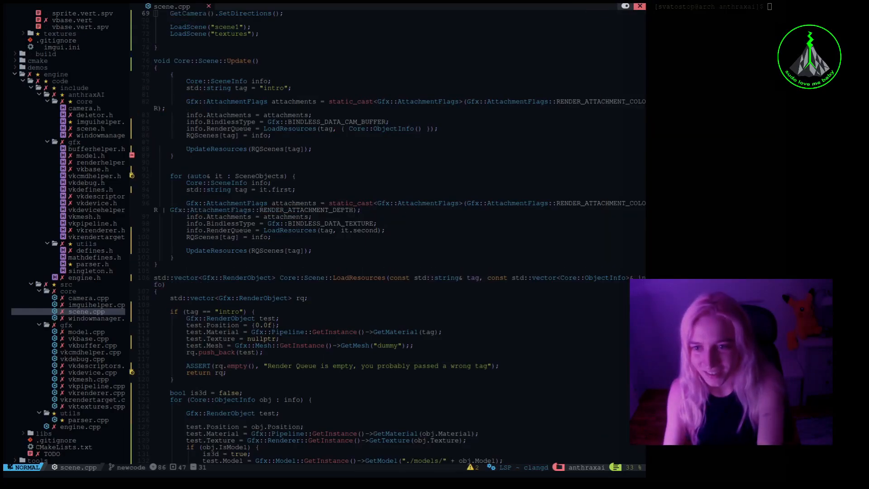
pyautogui.moveTo(735, 150)
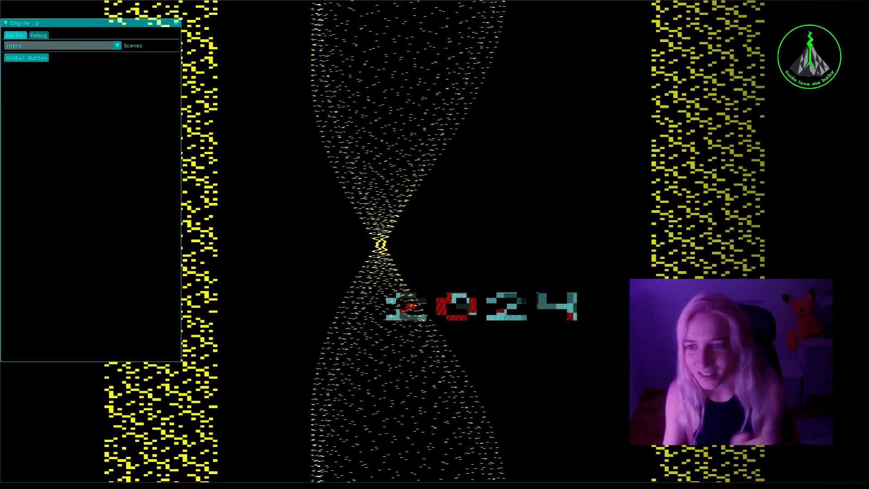
# - Collapse the Engine panel so the ANTHRAXAI ENGINE intro title shows unobstructed
pyautogui.click(5, 23)
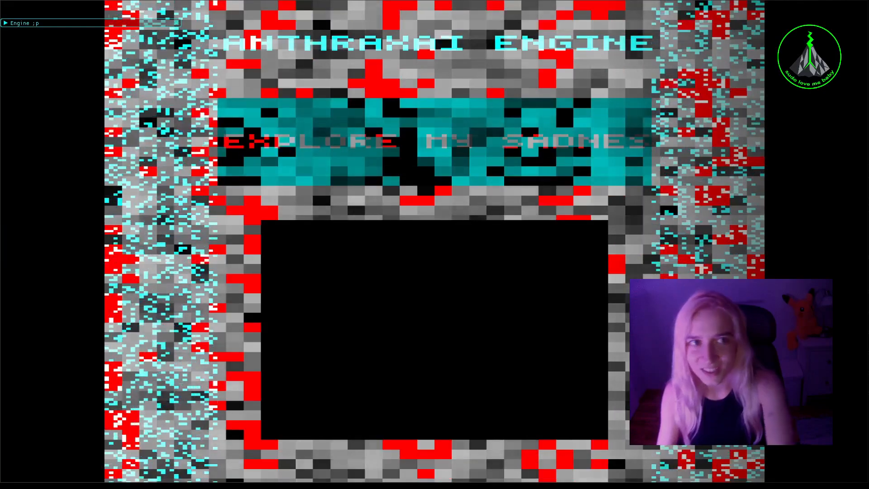
# - Reopen the Engine panel, view the Debug frame-rate readout, then load the sprites scene from the Scenes list
pyautogui.click(6, 23)
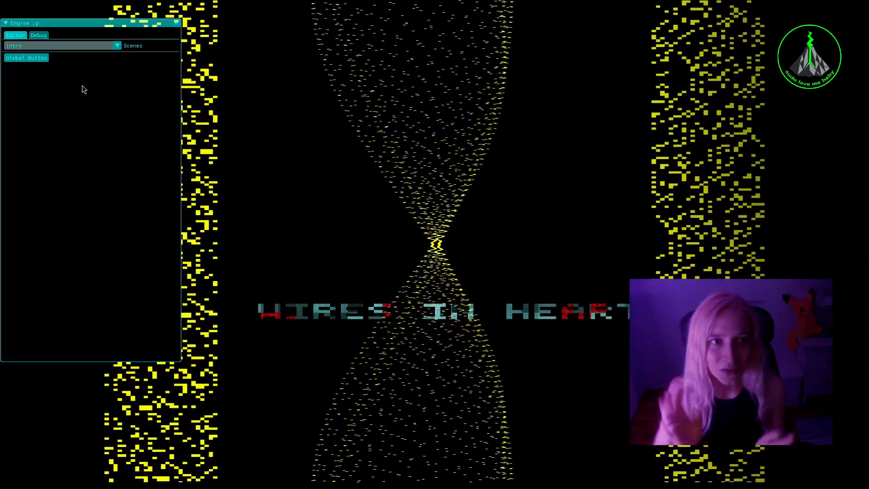
pyautogui.click(15, 35)
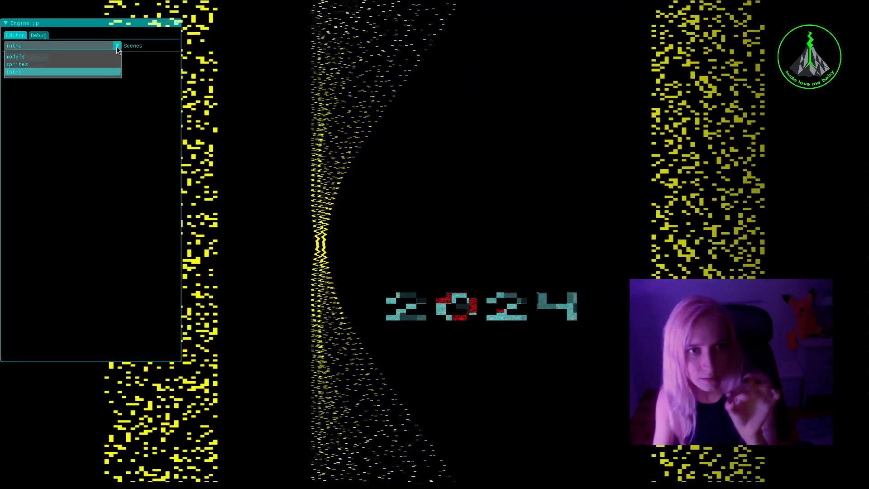
pyautogui.click(38, 35)
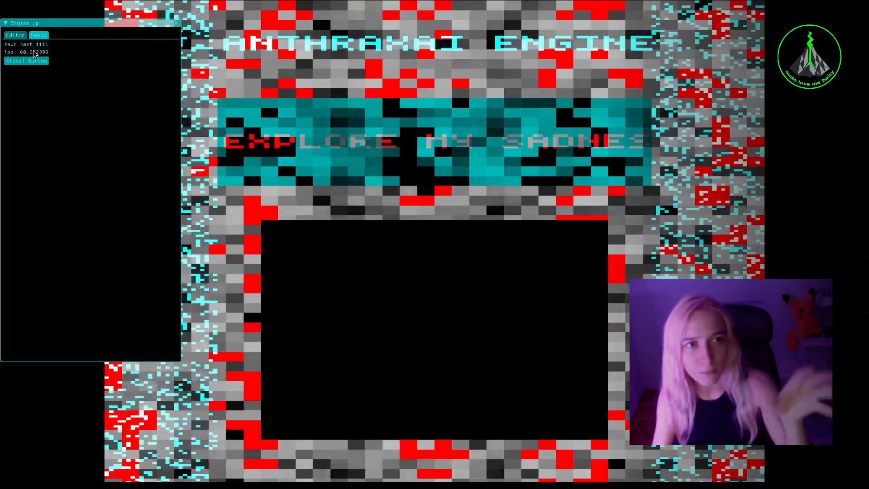
pyautogui.click(38, 35)
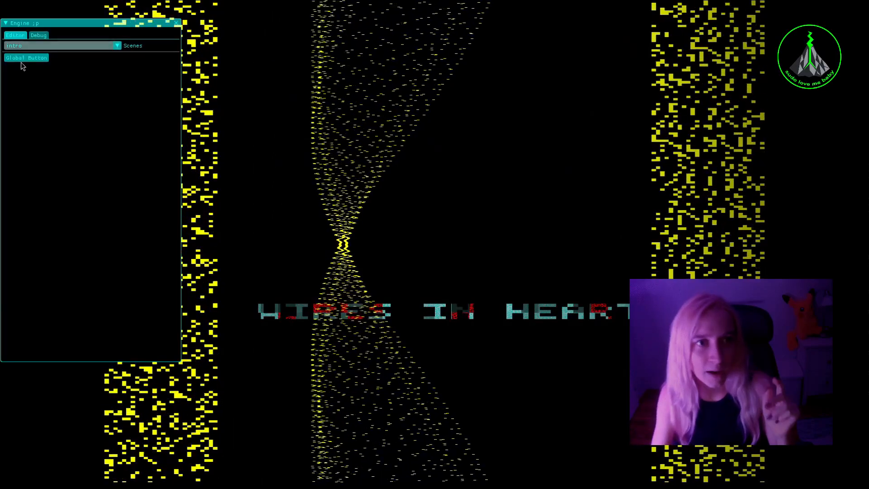
pyautogui.click(116, 45)
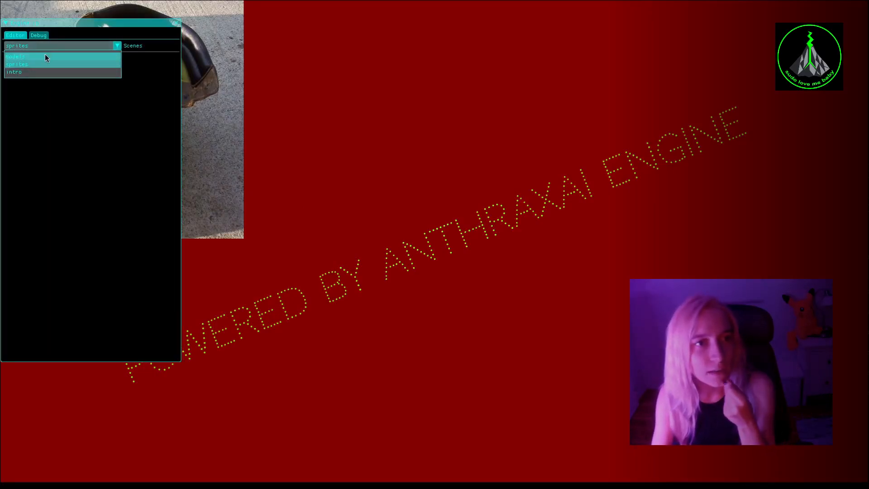
# - Load the models scene from the Scenes dropdown before returning to scene.cpp in Neovim
pyautogui.click(16, 56)
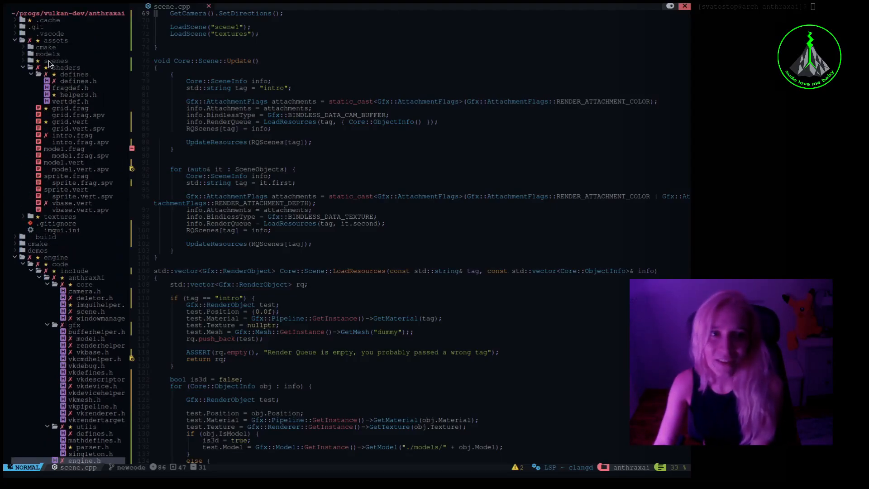
# - Expand assets/scenes in NvimTree and open the scene1 and textures scene files
pyautogui.click(55, 61)
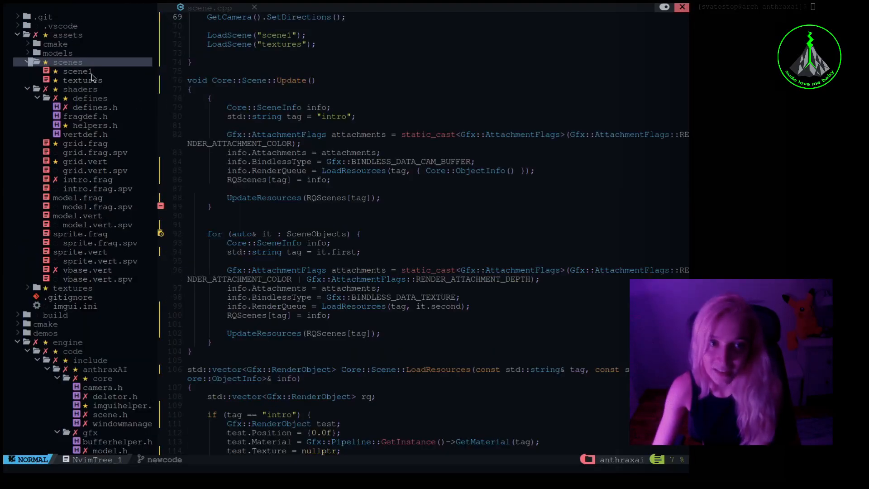
pyautogui.click(76, 71)
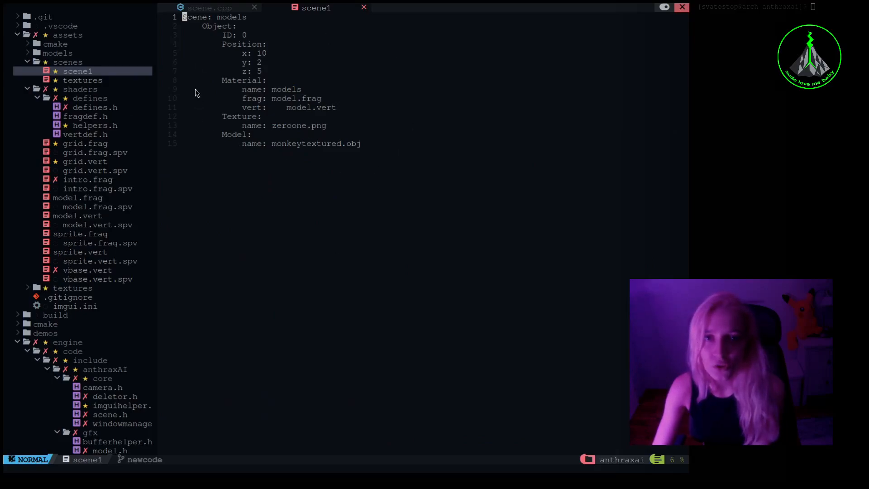
pyautogui.moveTo(330, 29)
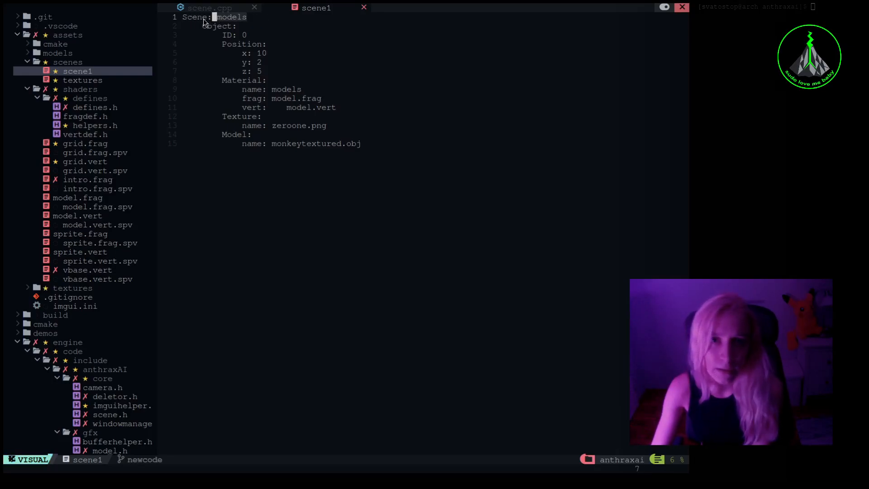
pyautogui.press('Escape')
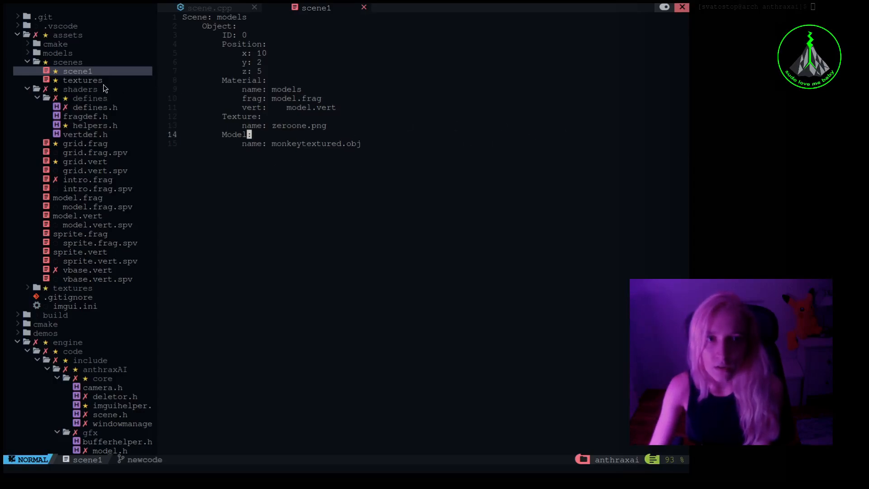
pyautogui.click(82, 80)
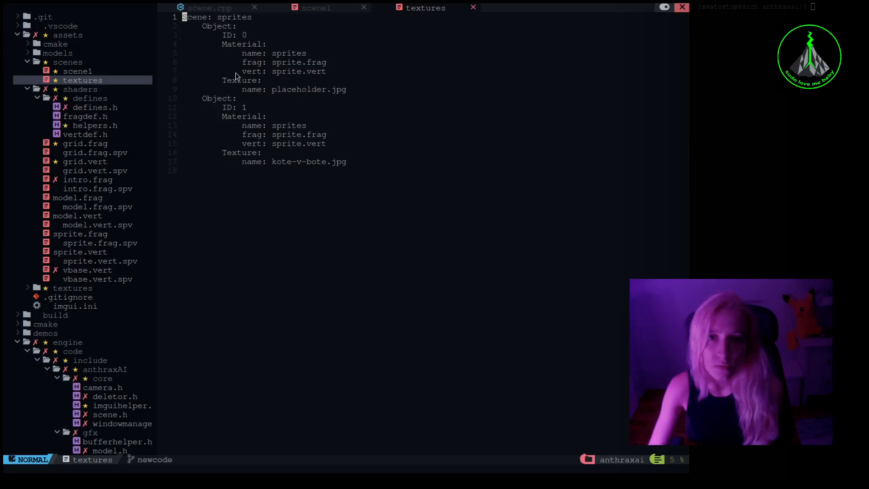
pyautogui.moveTo(338, 60)
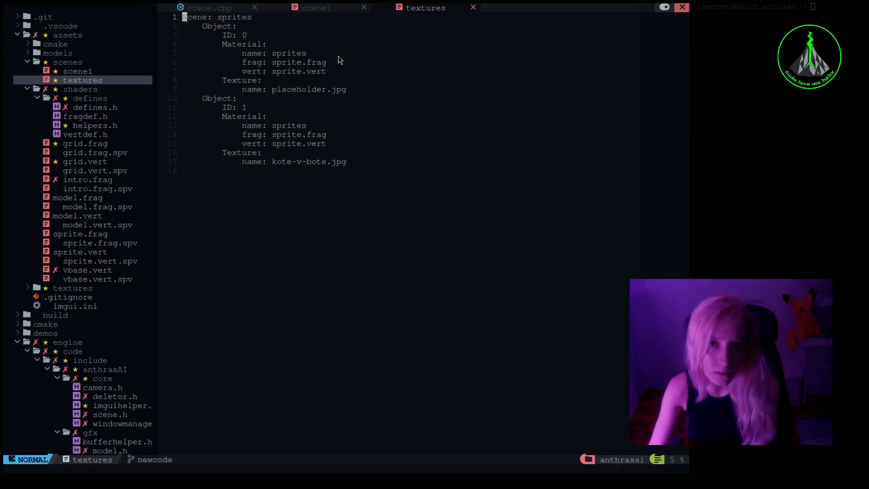
pyautogui.moveTo(87, 69)
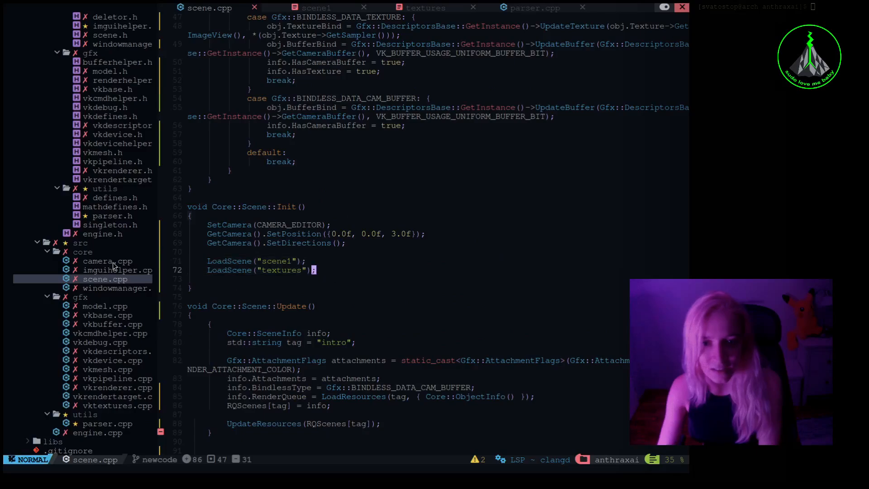
pyautogui.moveTo(202, 241)
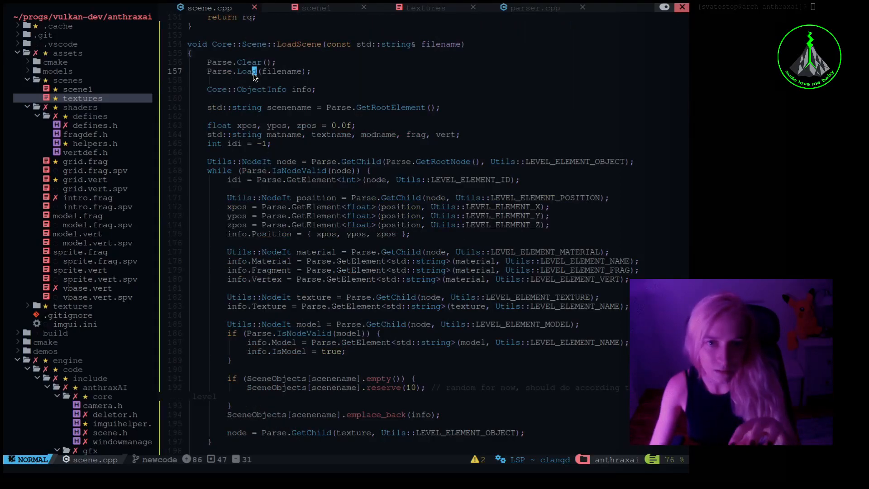
pyautogui.moveTo(251, 76)
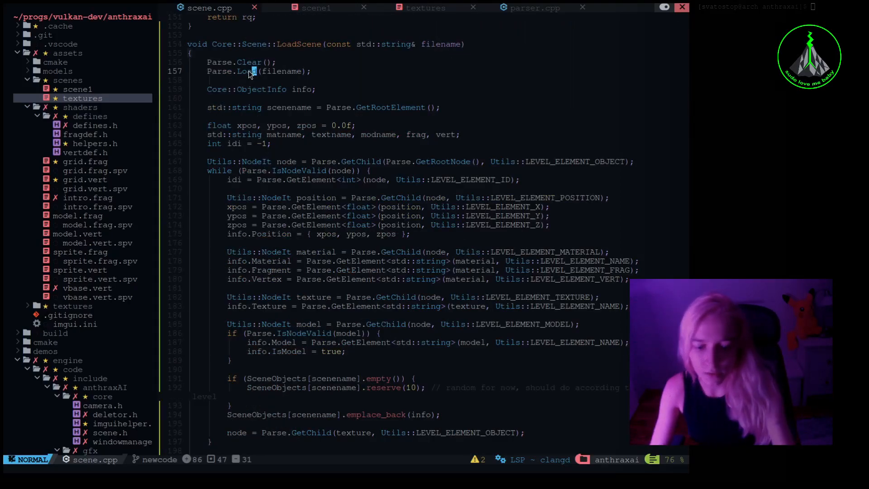
# - Review Parser Load and Tokenize in parser.cpp alongside scene1's Object line
pyautogui.click(532, 8)
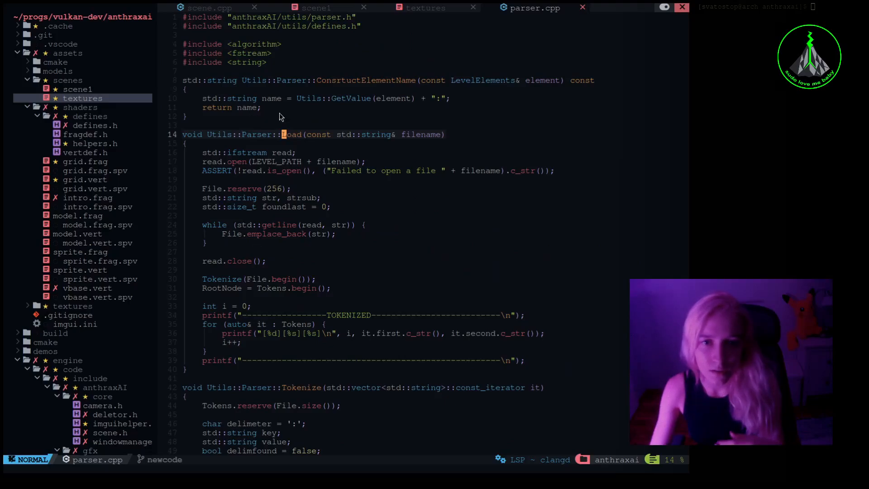
pyautogui.scroll(-3)
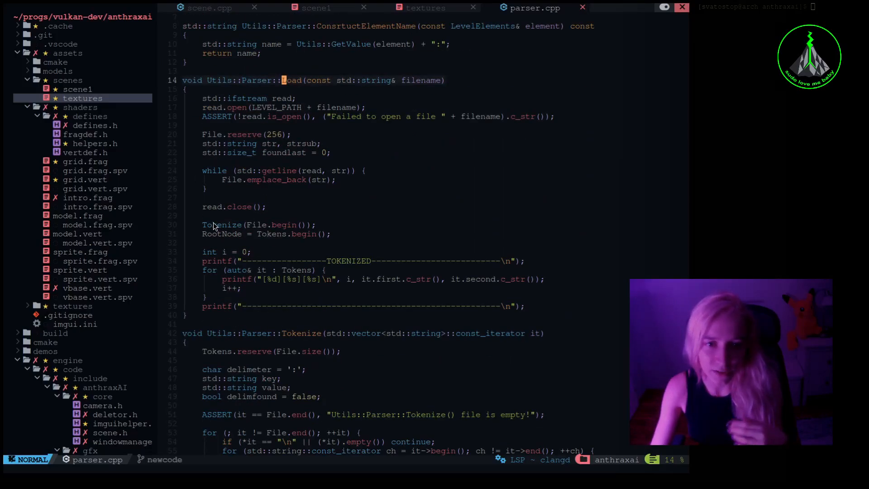
pyautogui.scroll(-3)
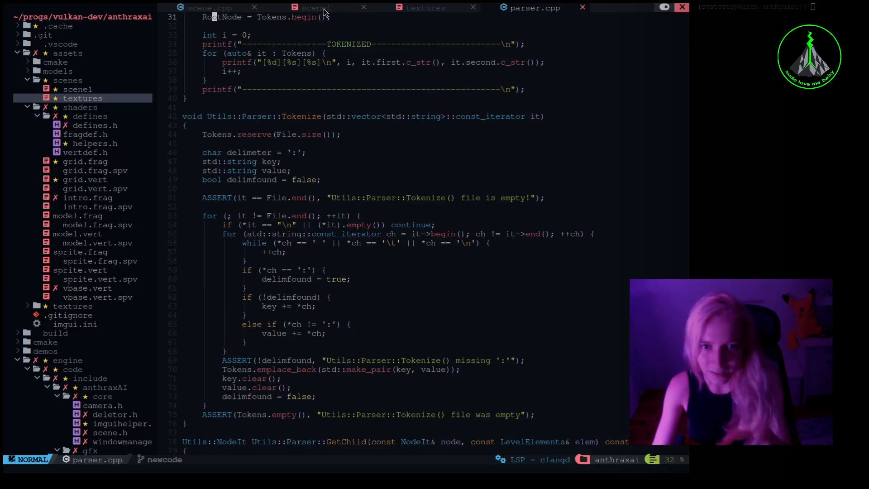
pyautogui.click(316, 8)
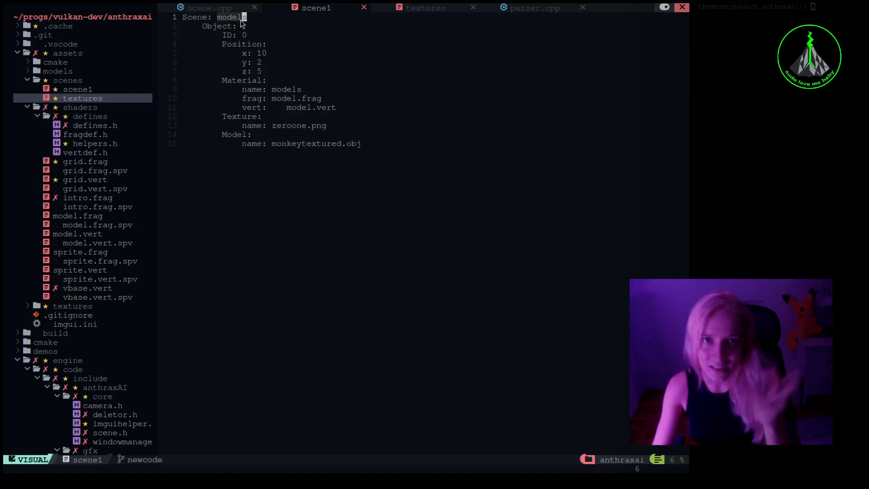
pyautogui.press('Escape')
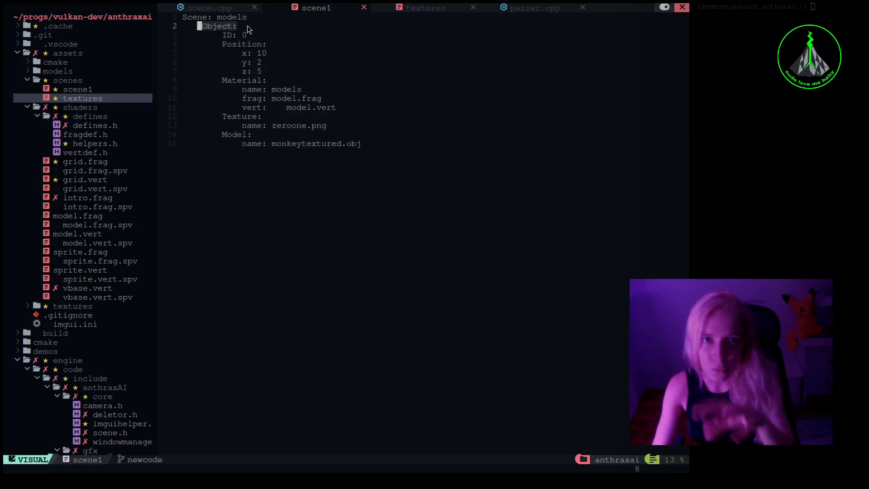
pyautogui.press('Escape')
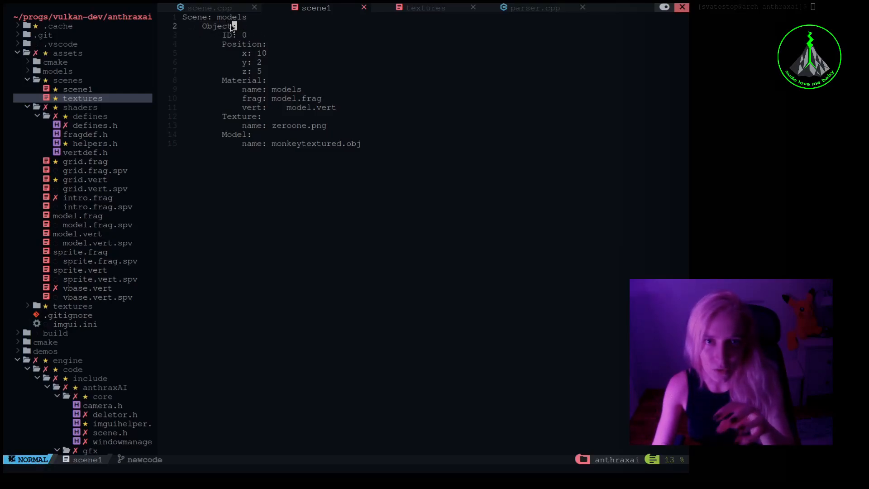
pyautogui.click(533, 8)
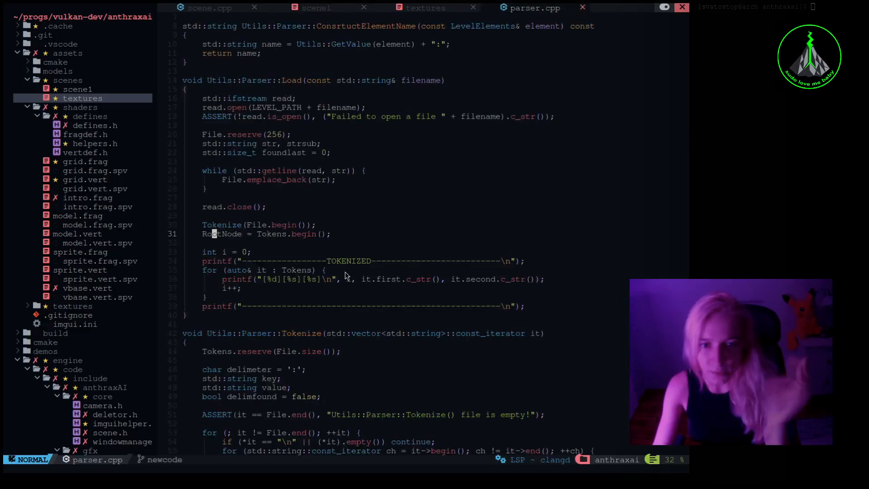
pyautogui.scroll(-3)
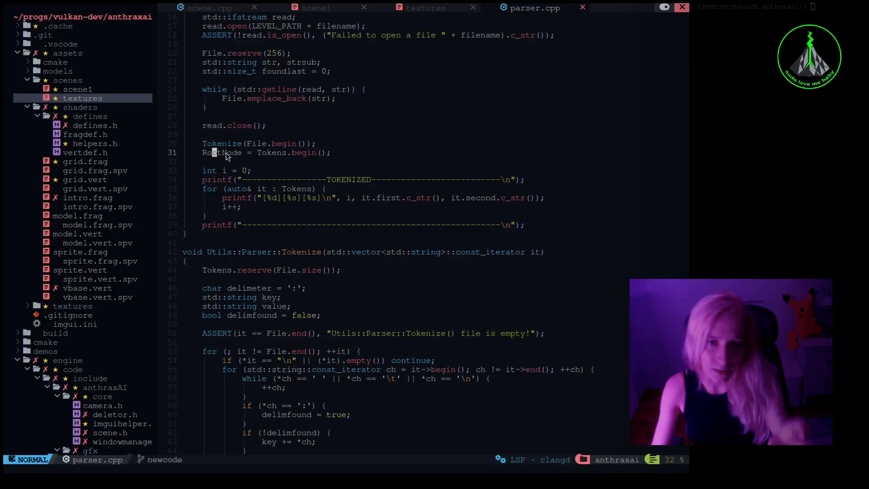
pyautogui.scroll(-3)
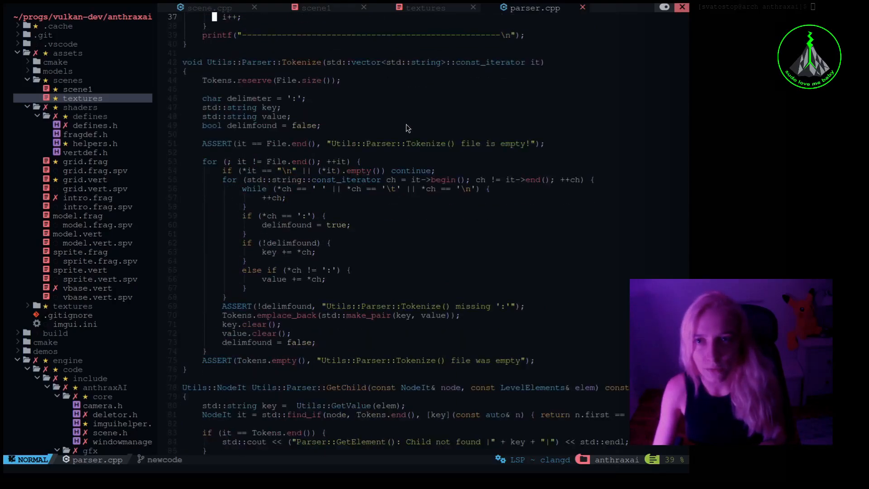
pyautogui.scroll(-3)
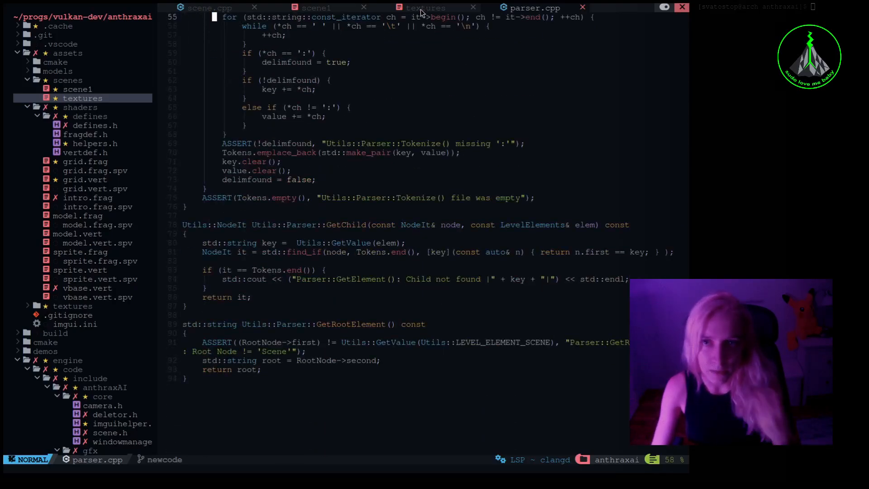
# - In scene.cpp's LoadScene loop, highlight the blocks parsing each object's position and material
pyautogui.click(210, 8)
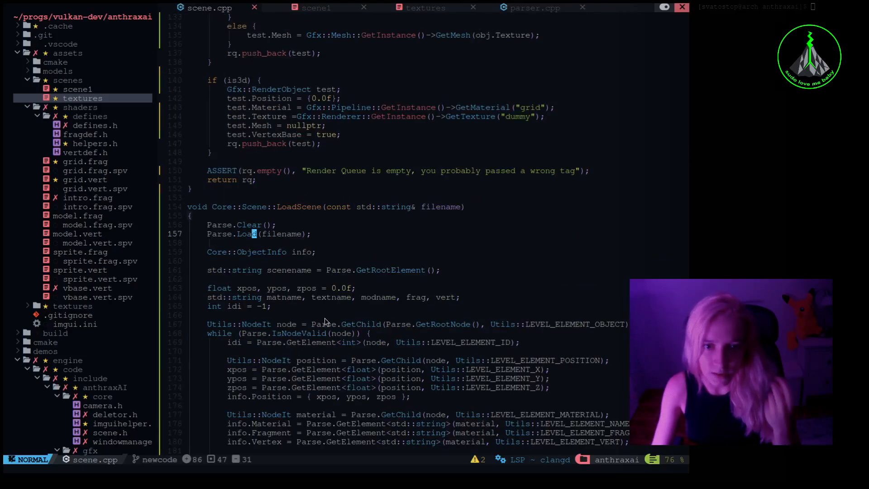
pyautogui.scroll(-3)
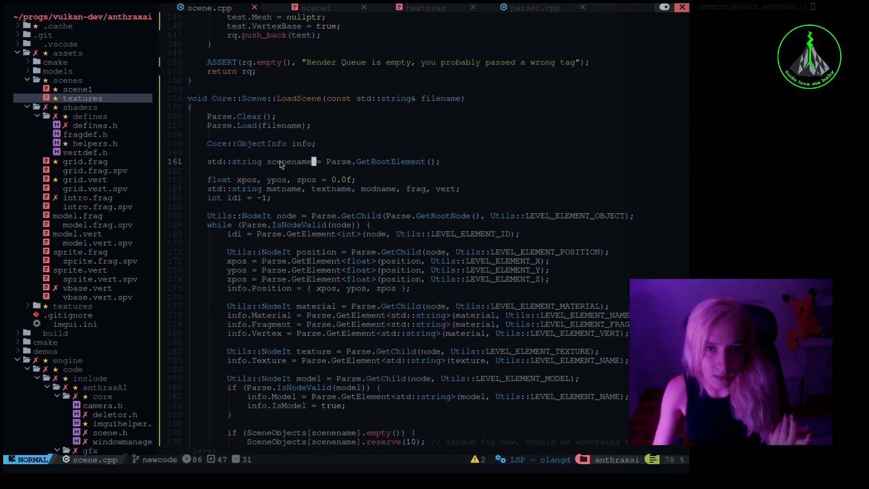
pyautogui.scroll(-3)
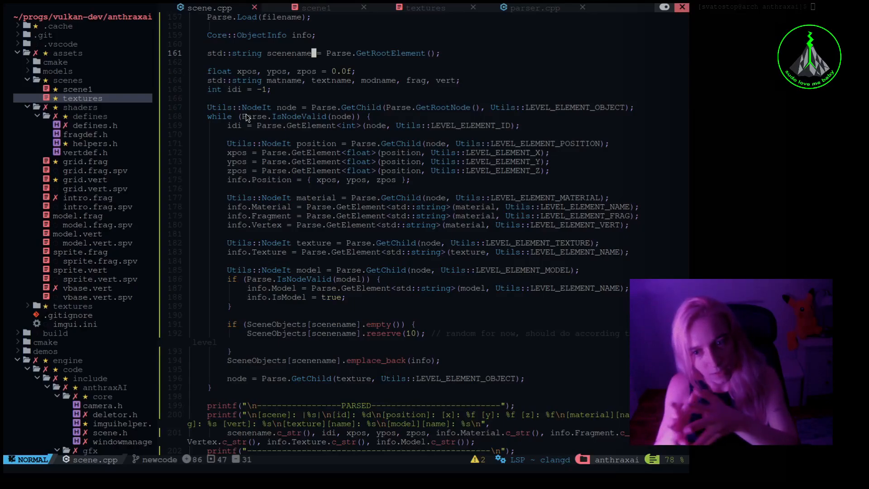
pyautogui.moveTo(235, 128)
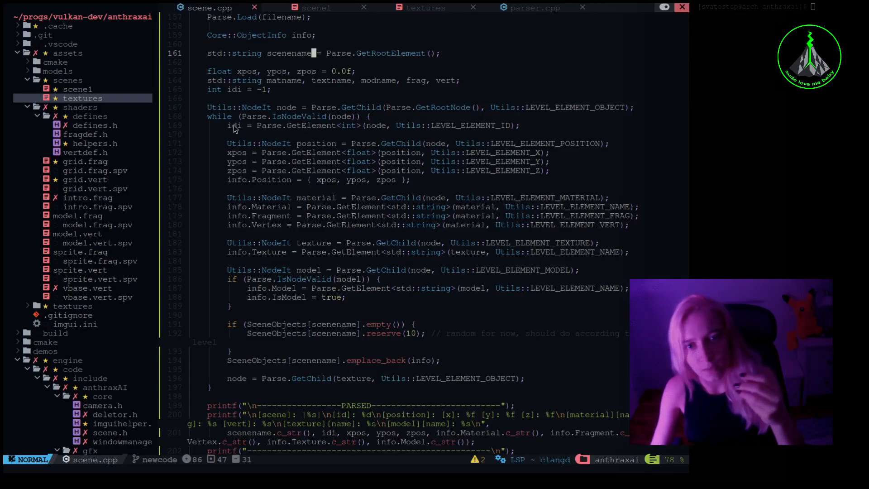
pyautogui.scroll(-3)
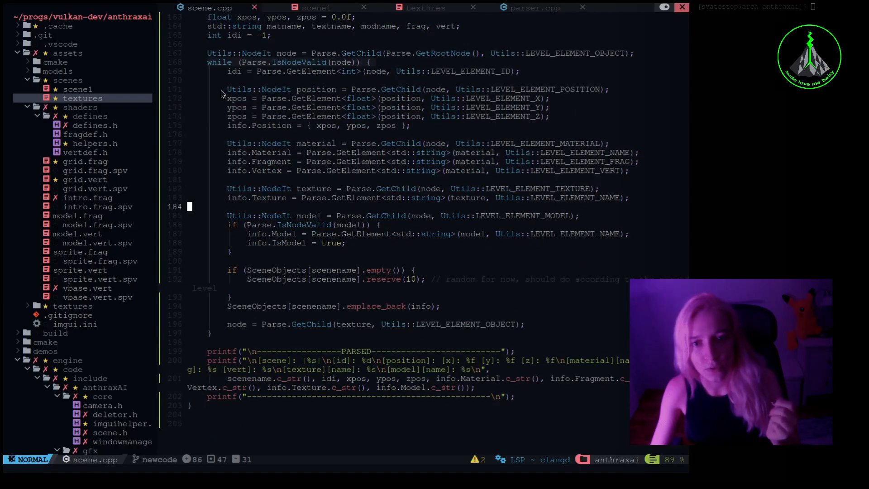
pyautogui.press('V')
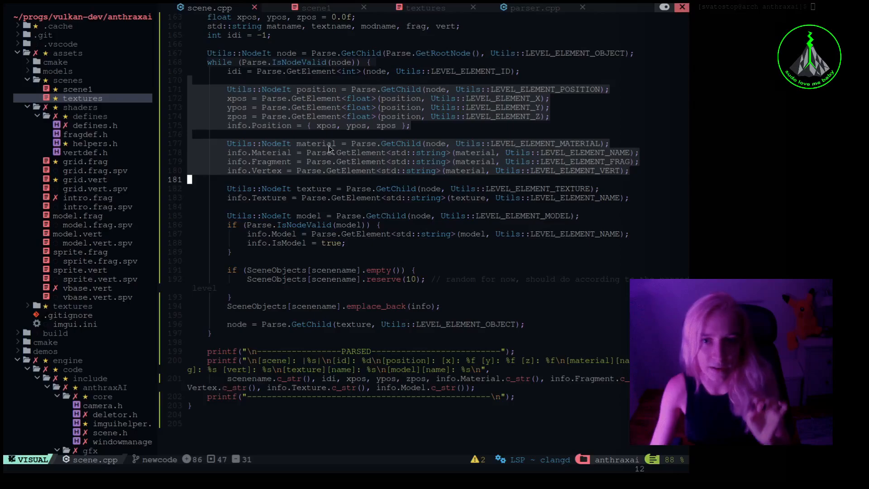
pyautogui.moveTo(416, 67)
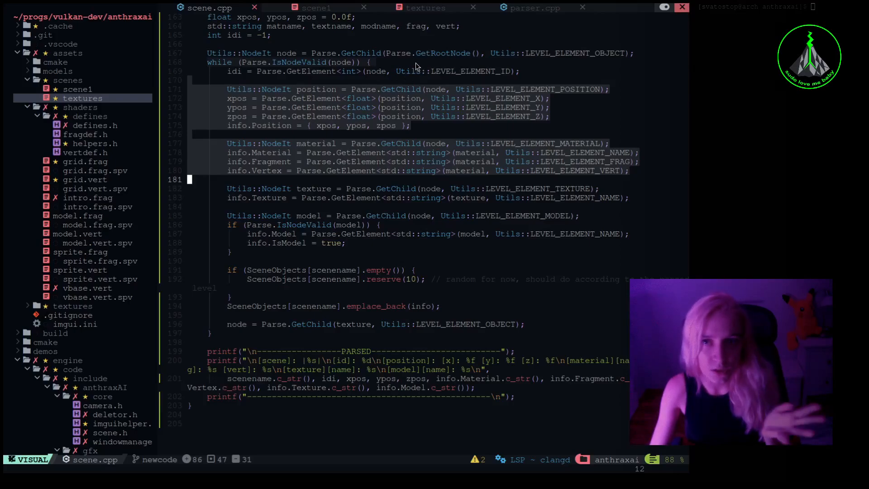
pyautogui.moveTo(294, 170)
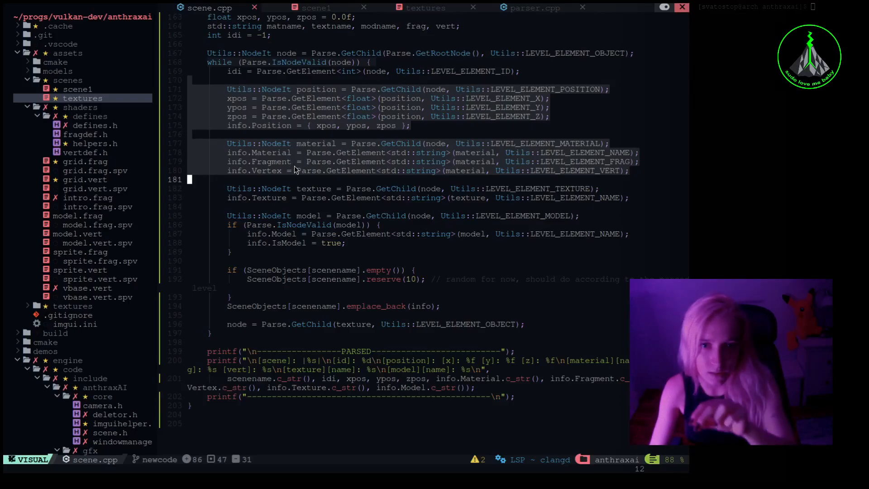
pyautogui.moveTo(309, 189)
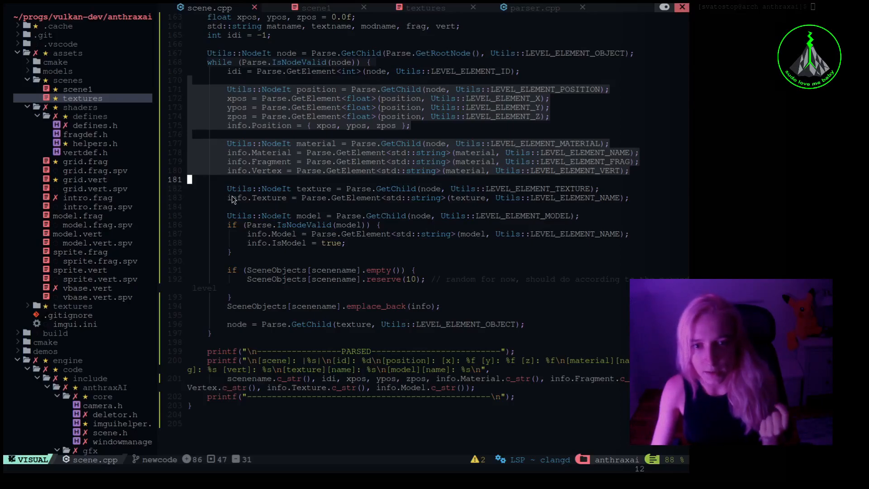
pyautogui.press('Escape')
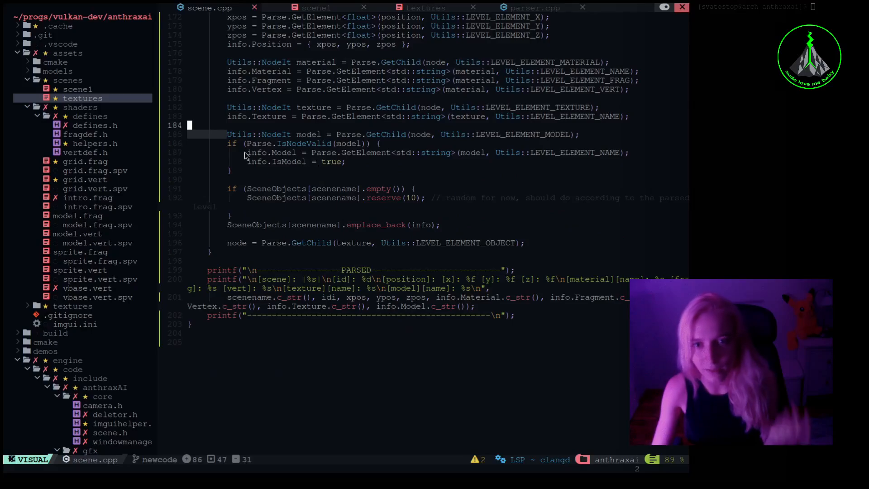
pyautogui.press('Escape')
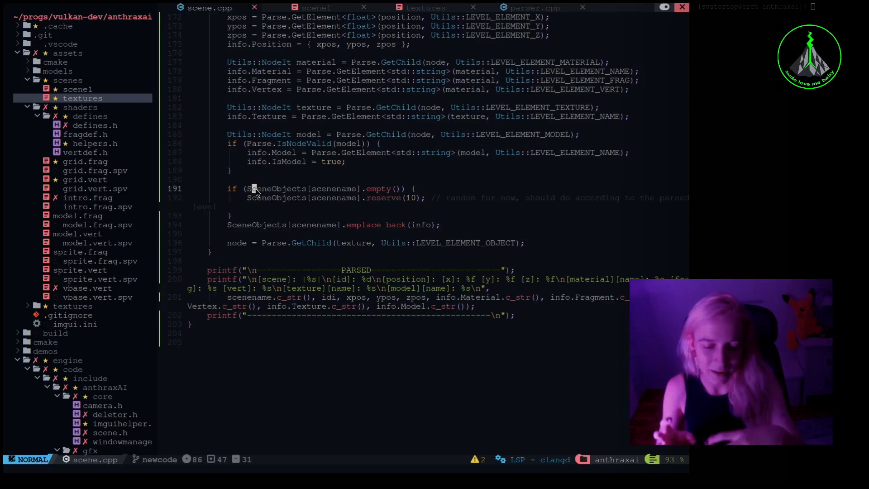
pyautogui.moveTo(311, 200)
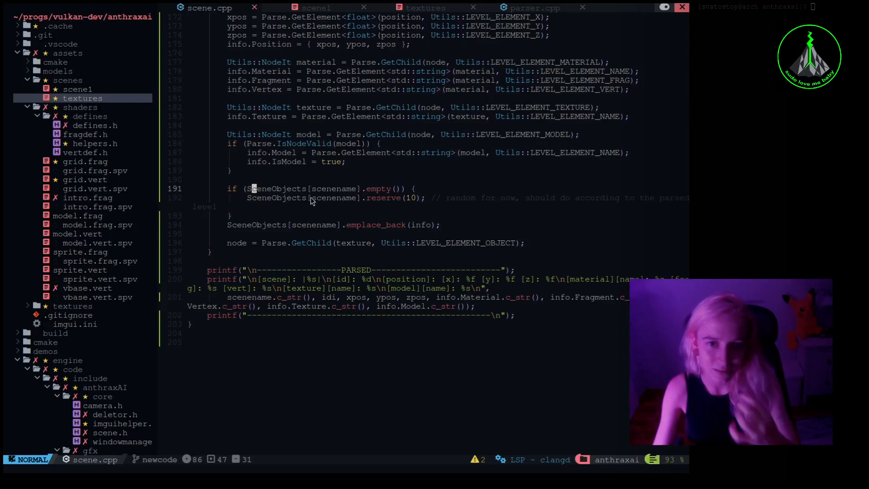
pyautogui.scroll(3)
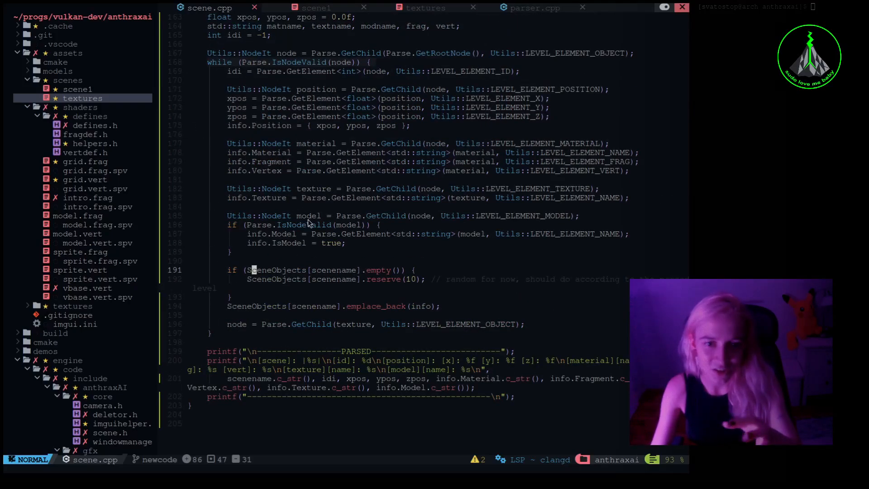
pyautogui.scroll(3)
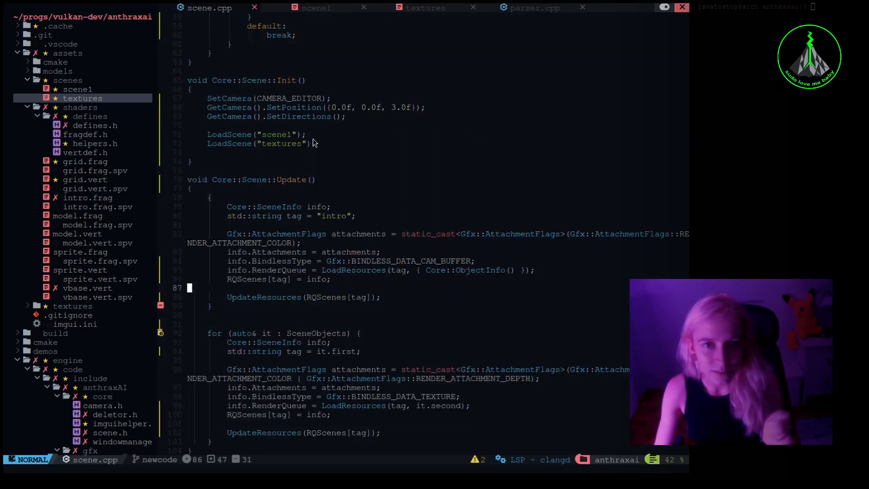
pyautogui.moveTo(298, 108)
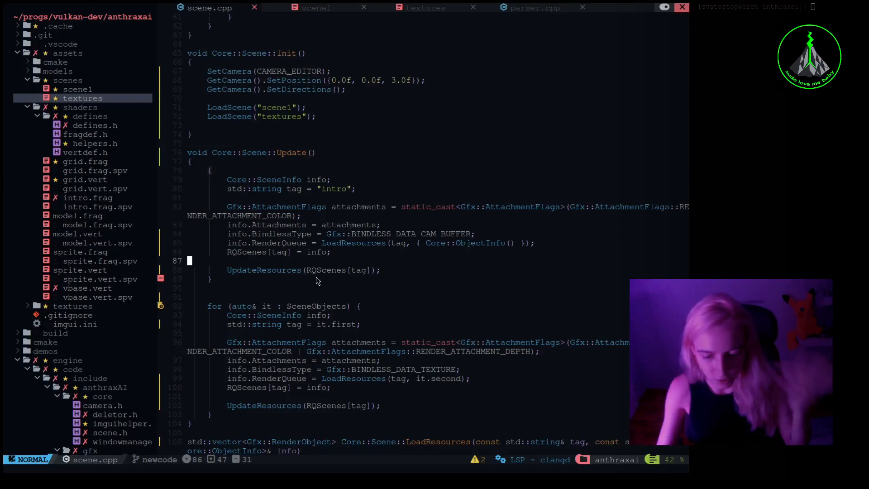
pyautogui.scroll(-3)
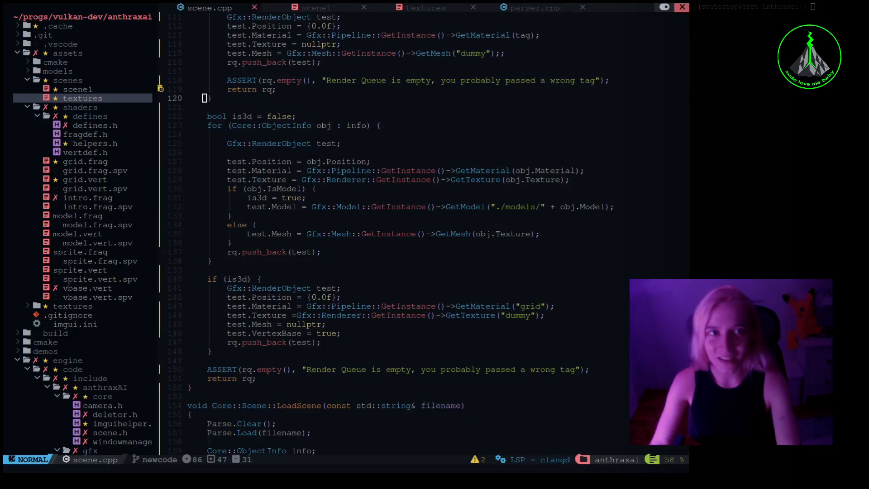
pyautogui.scroll(-3)
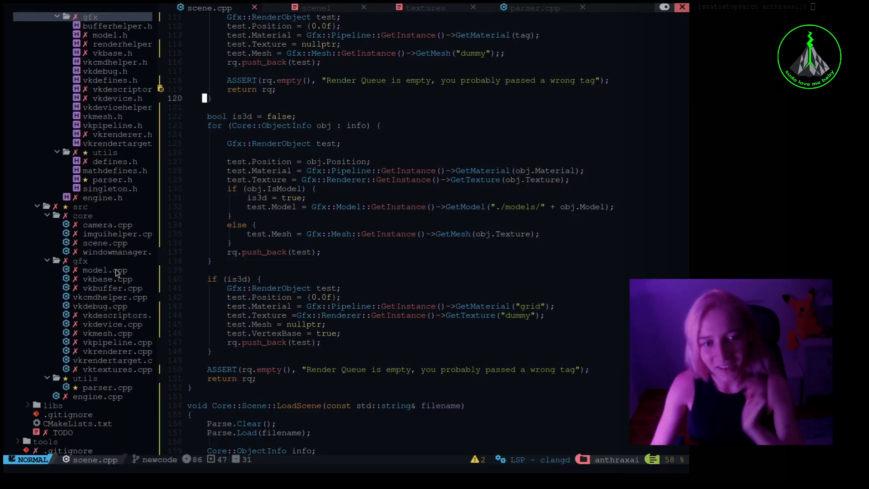
pyautogui.click(117, 234)
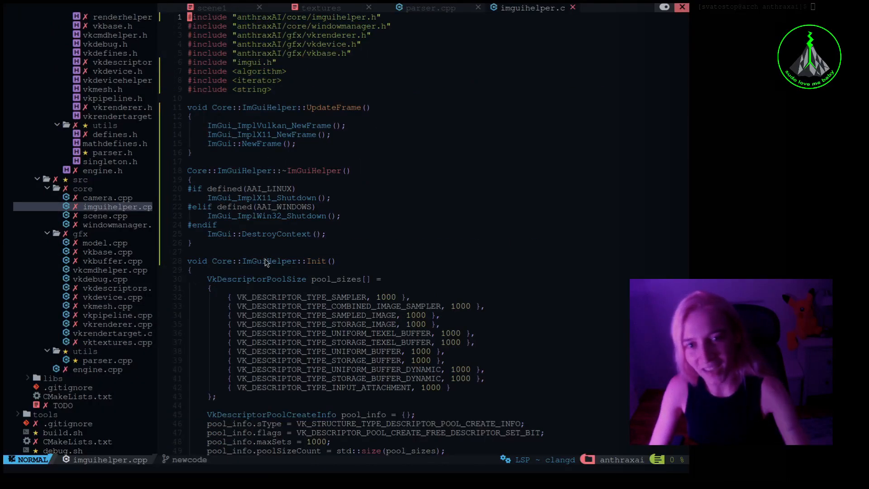
pyautogui.scroll(-3)
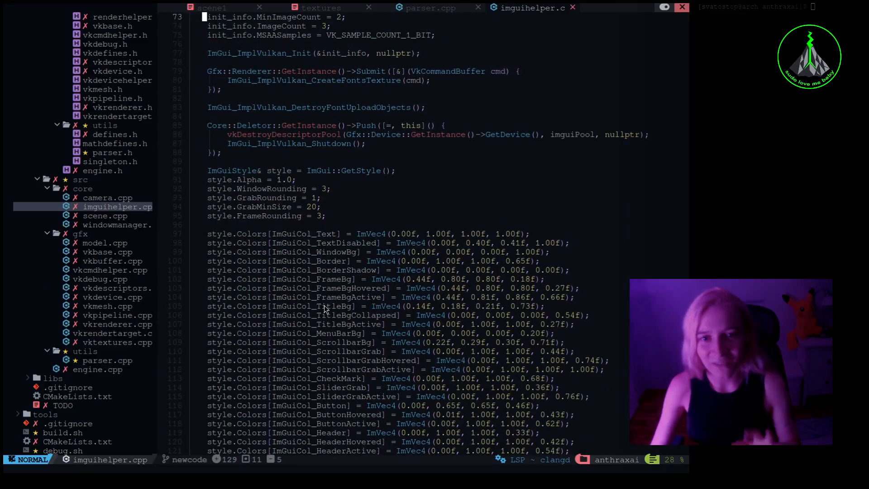
pyautogui.scroll(-3)
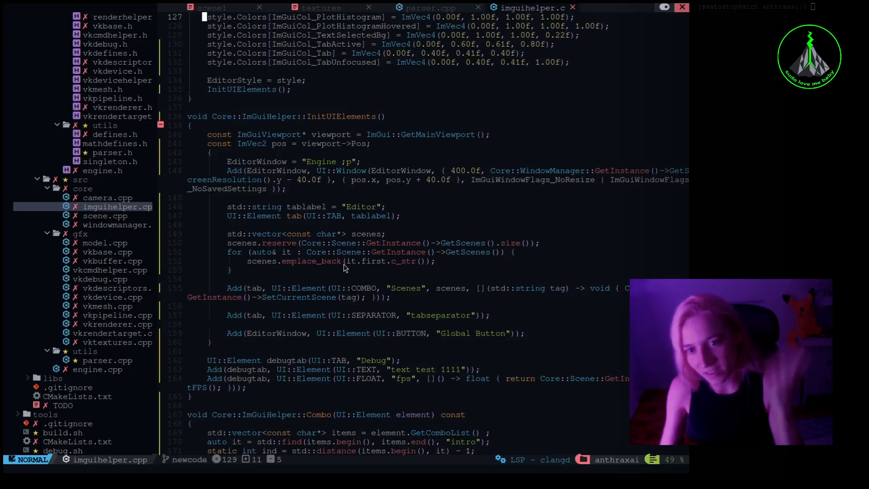
pyautogui.scroll(-3)
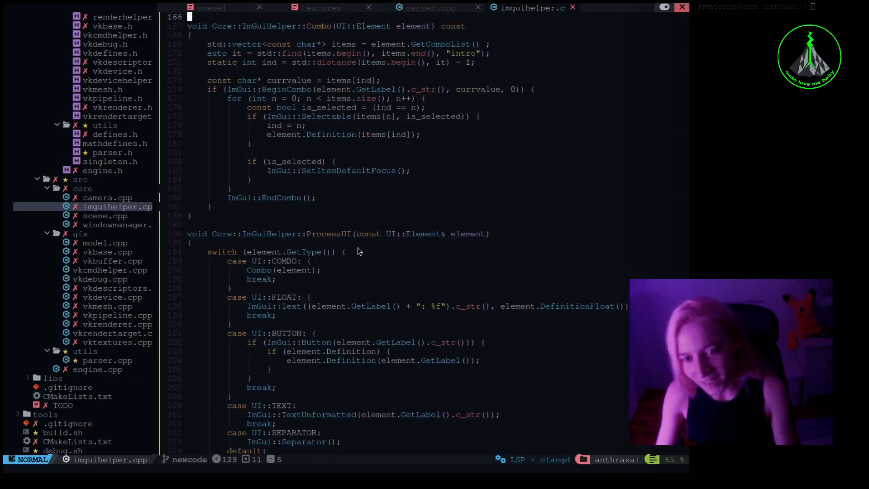
pyautogui.scroll(-3)
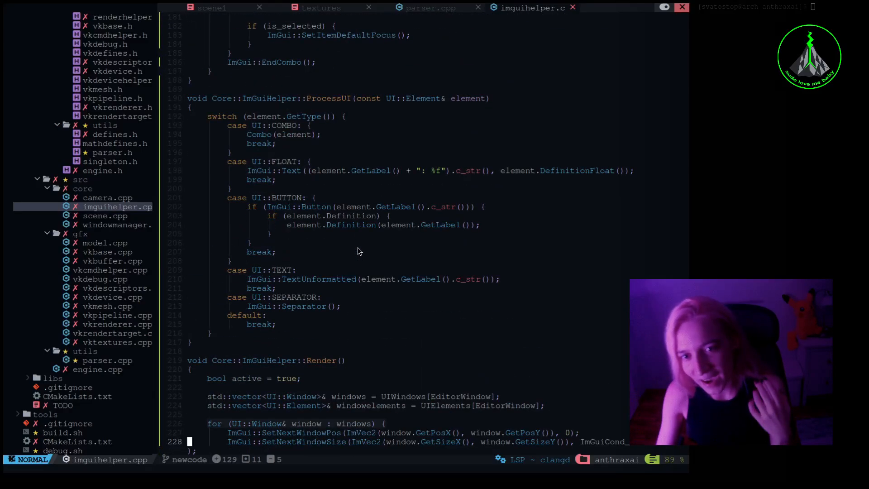
pyautogui.scroll(3)
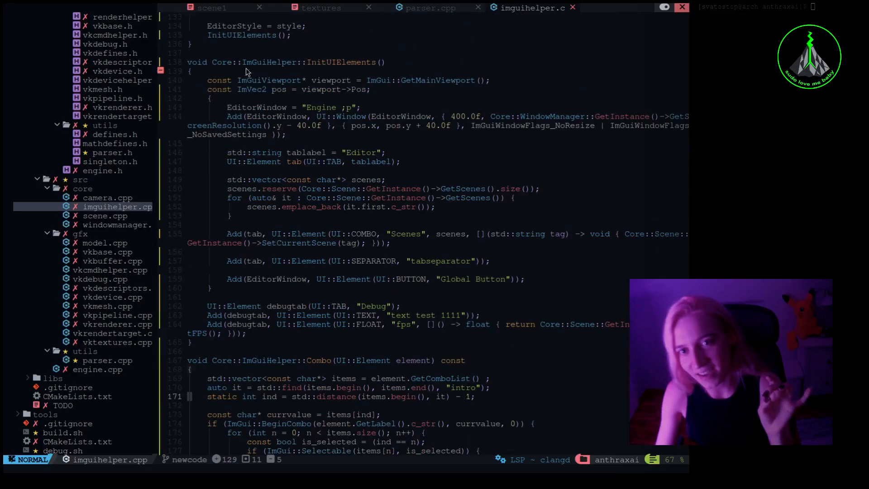
pyautogui.moveTo(199, 84)
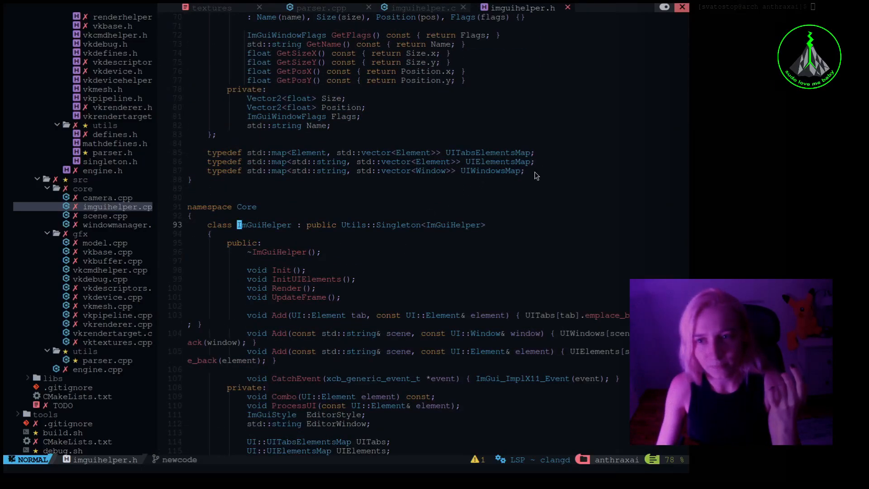
pyautogui.moveTo(479, 177)
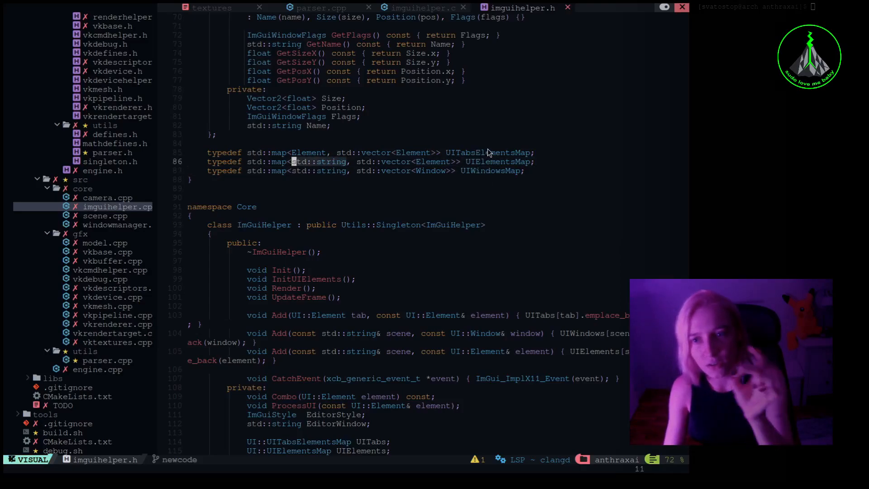
pyautogui.moveTo(326, 158)
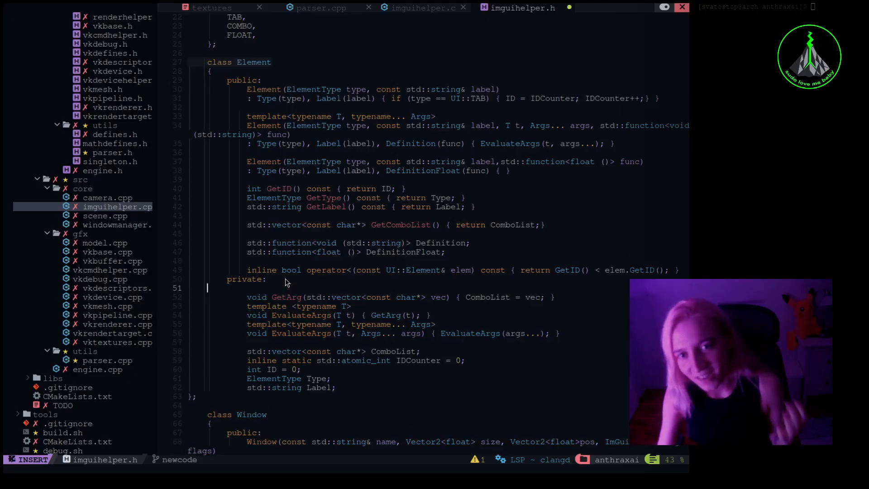
pyautogui.moveTo(331, 254)
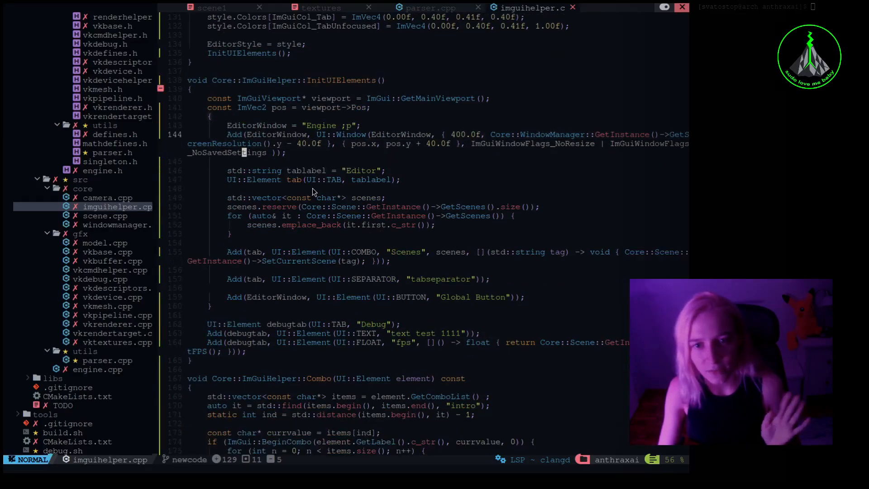
pyautogui.moveTo(312, 170)
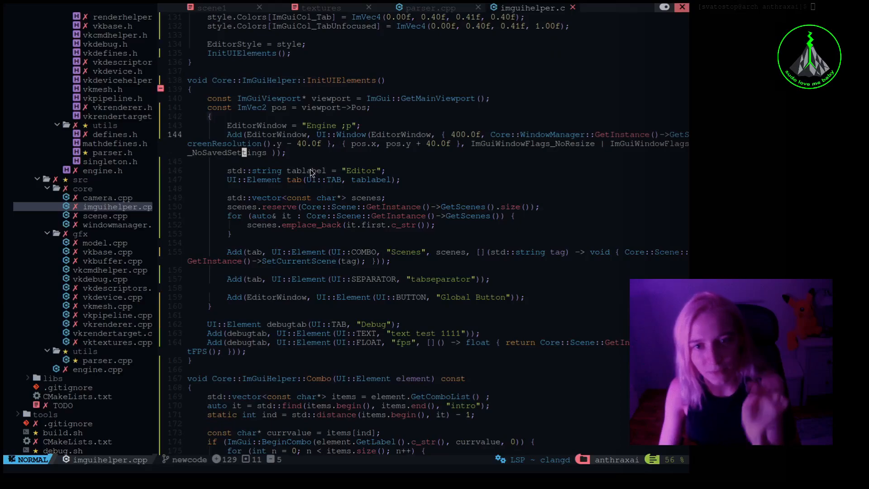
pyautogui.moveTo(309, 187)
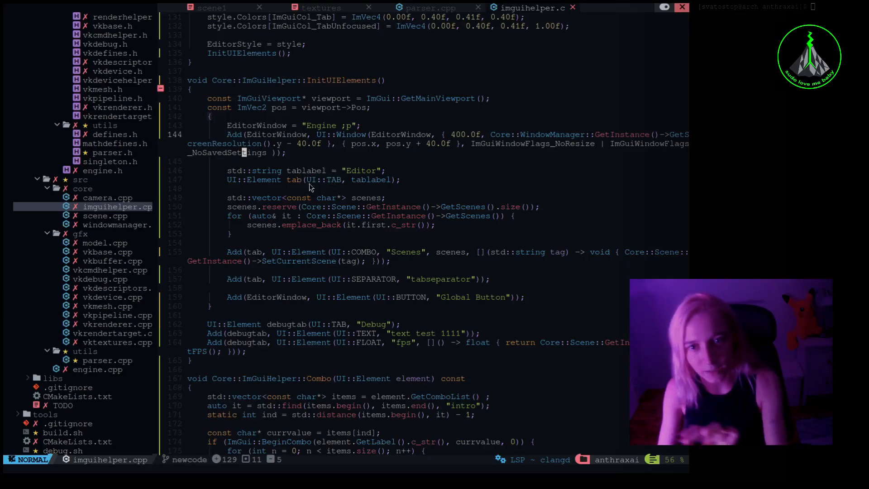
pyautogui.press('V')
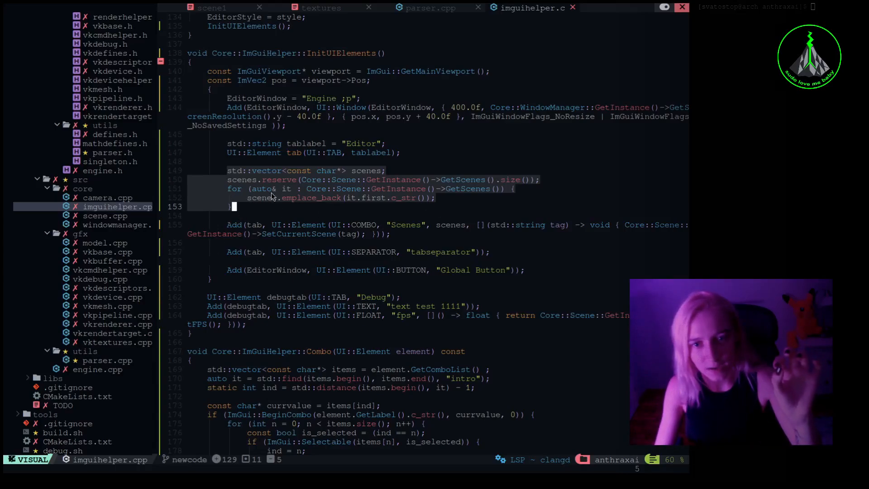
pyautogui.moveTo(364, 200)
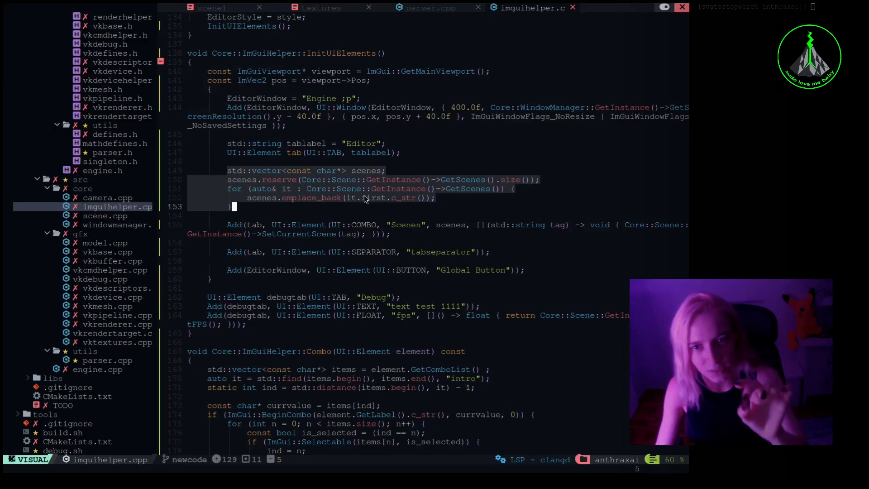
pyautogui.press('Escape')
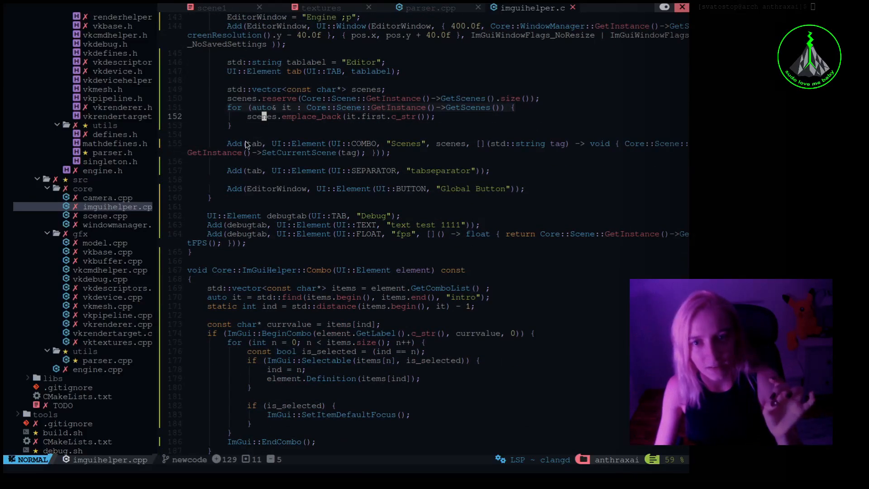
pyautogui.moveTo(298, 149)
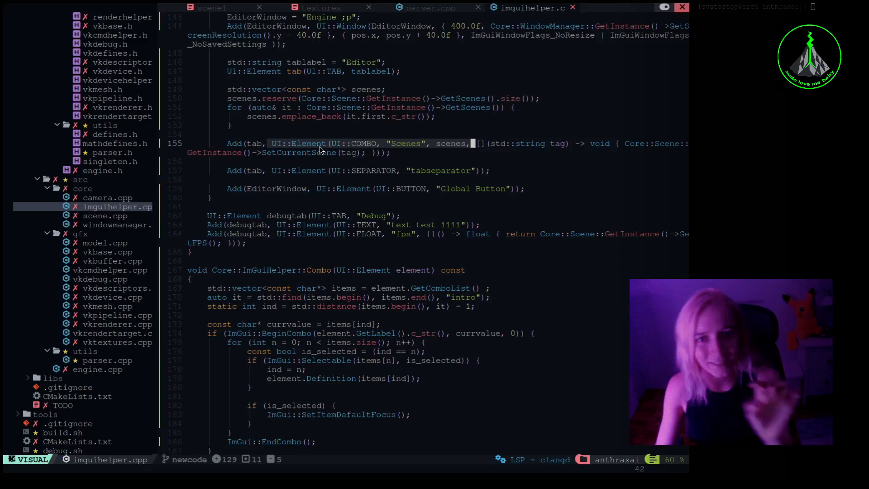
pyautogui.press('Escape')
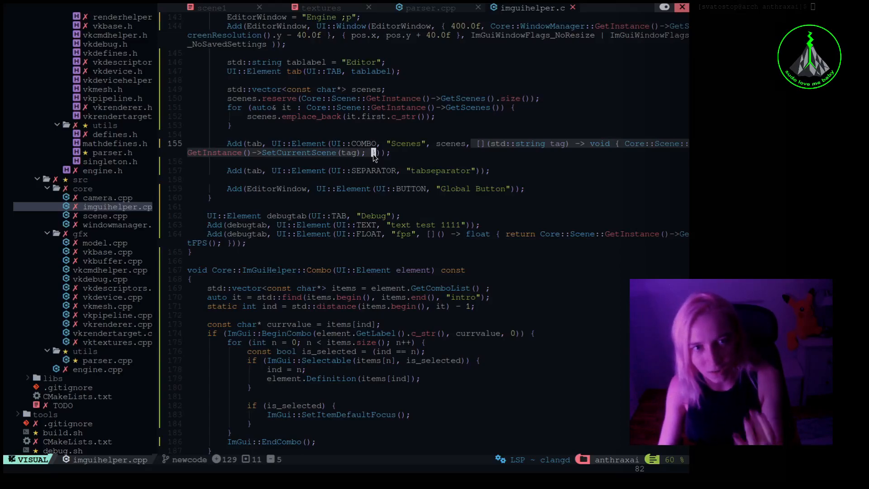
pyautogui.moveTo(453, 153)
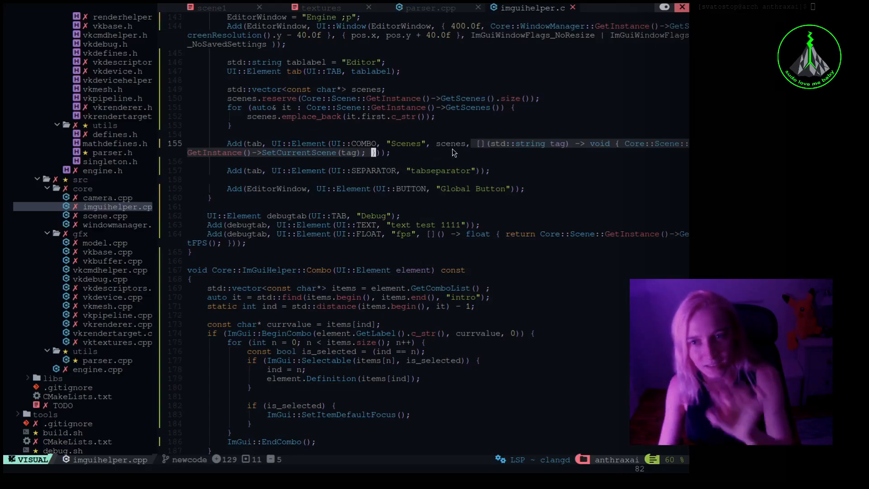
pyautogui.press('Escape')
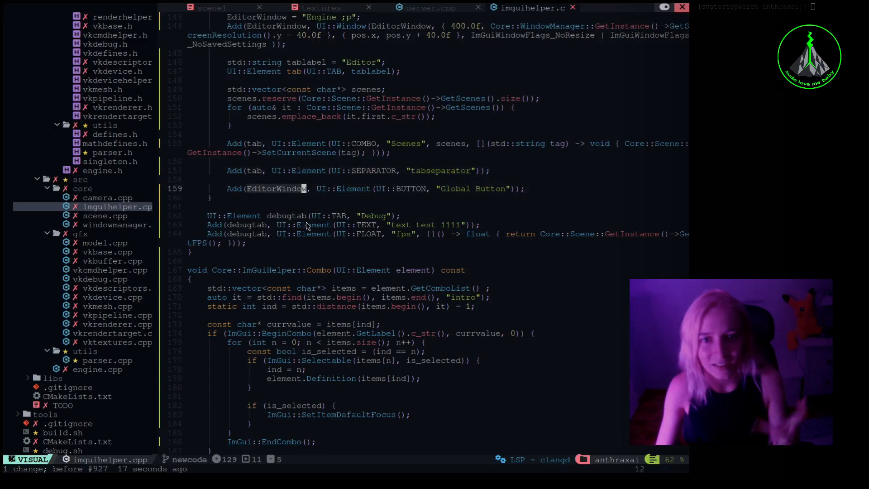
pyautogui.moveTo(329, 194)
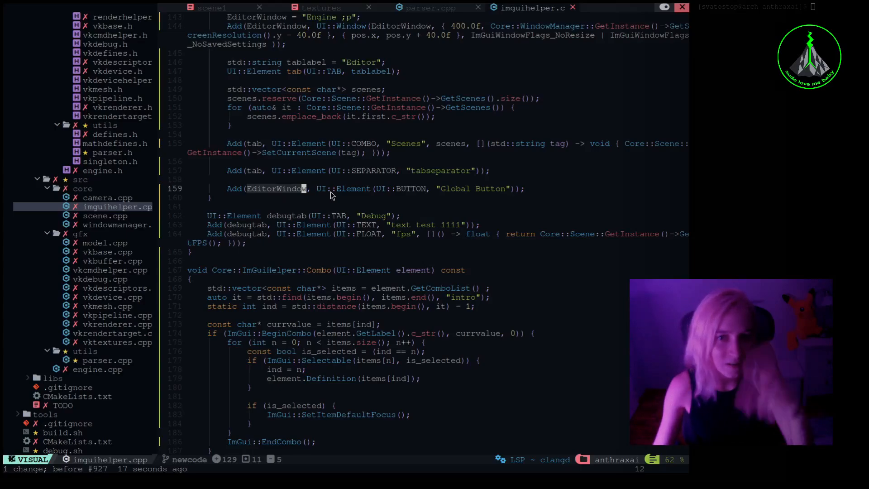
pyautogui.moveTo(437, 190)
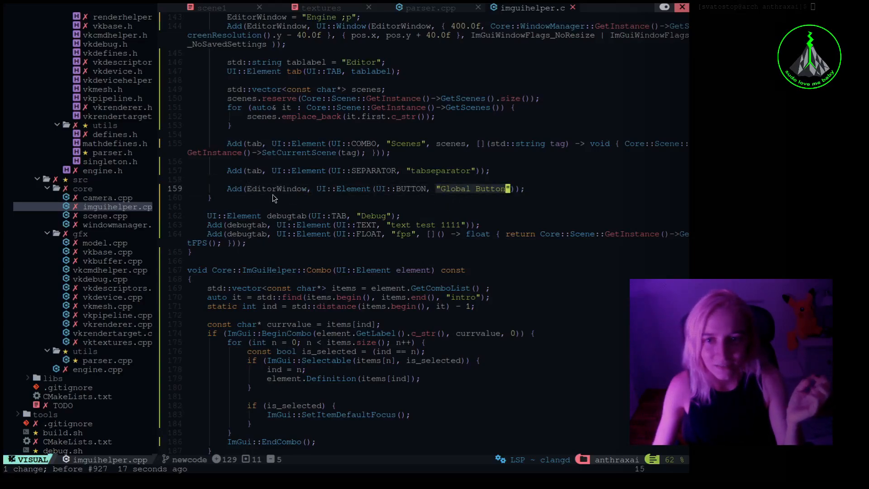
pyautogui.press('Escape')
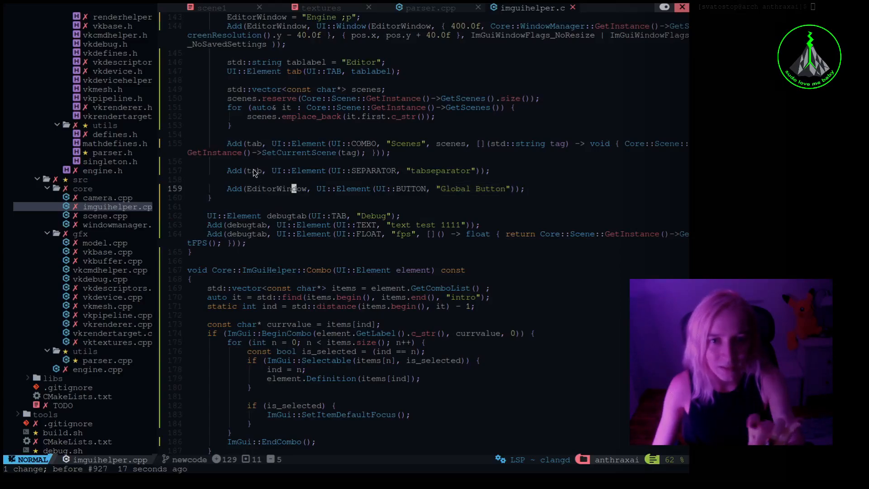
pyautogui.moveTo(277, 193)
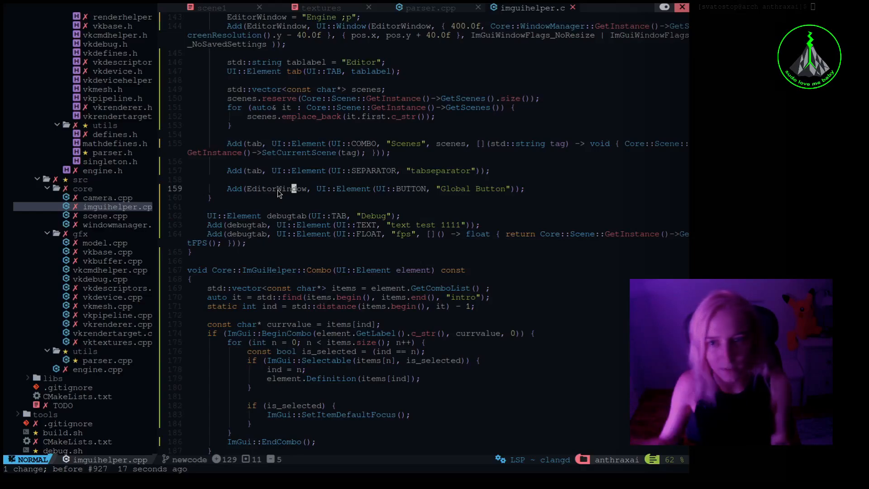
pyautogui.moveTo(511, 200)
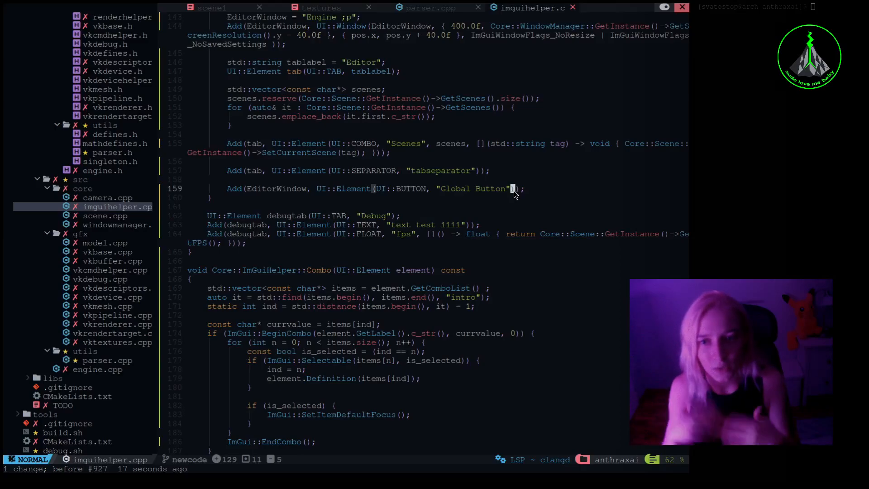
pyautogui.scroll(-3)
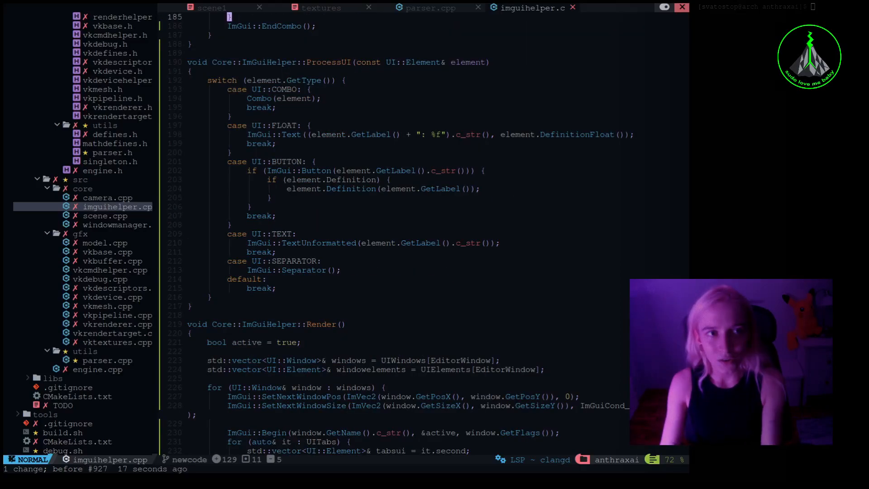
pyautogui.scroll(-3)
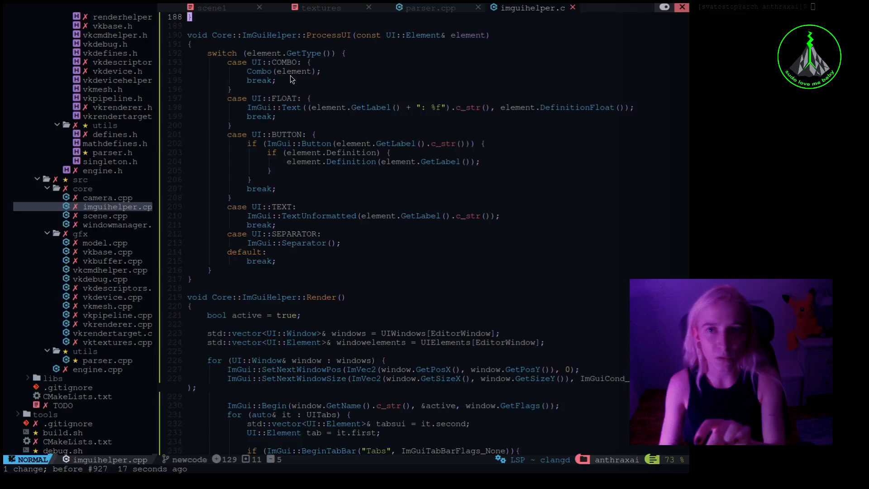
pyautogui.scroll(-3)
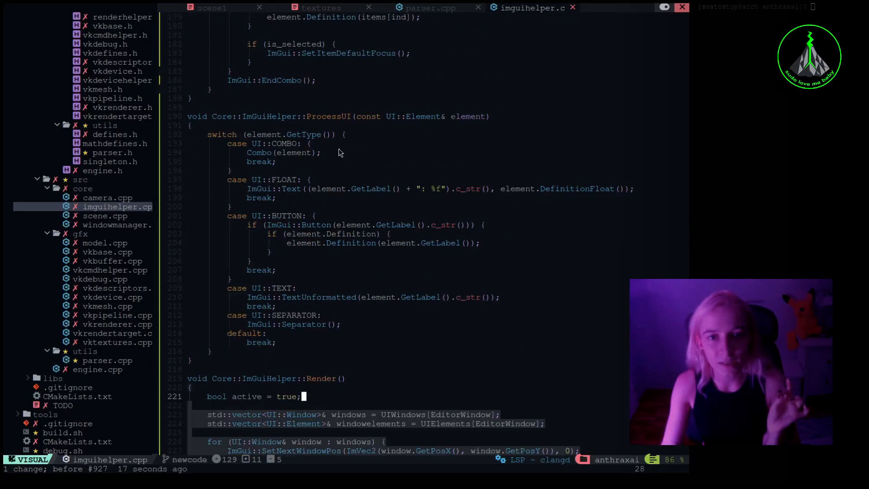
pyautogui.moveTo(284, 152)
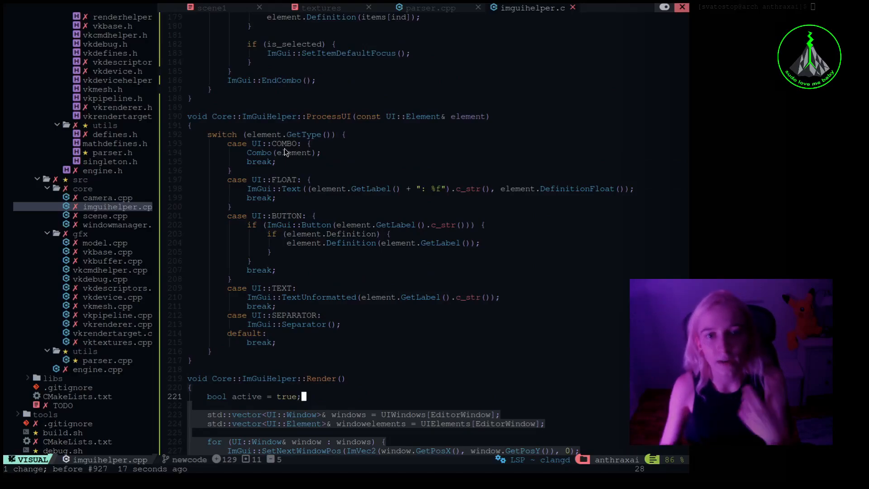
pyautogui.press('Escape')
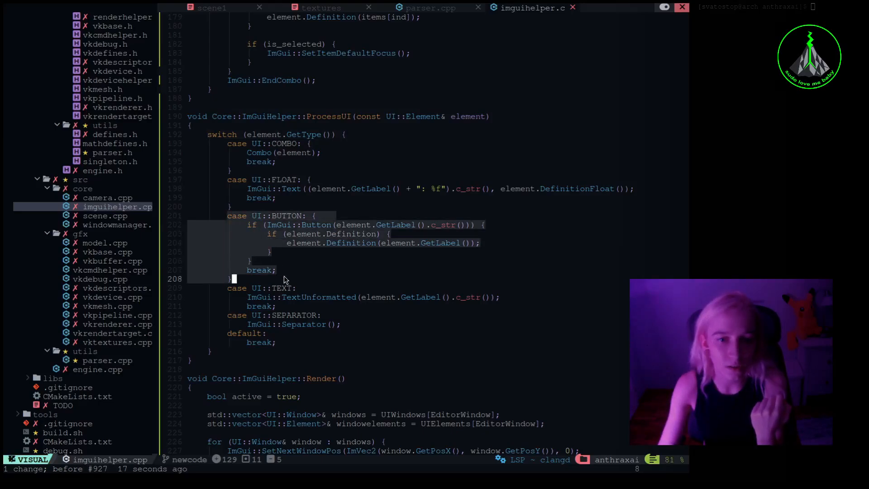
pyautogui.moveTo(321, 226)
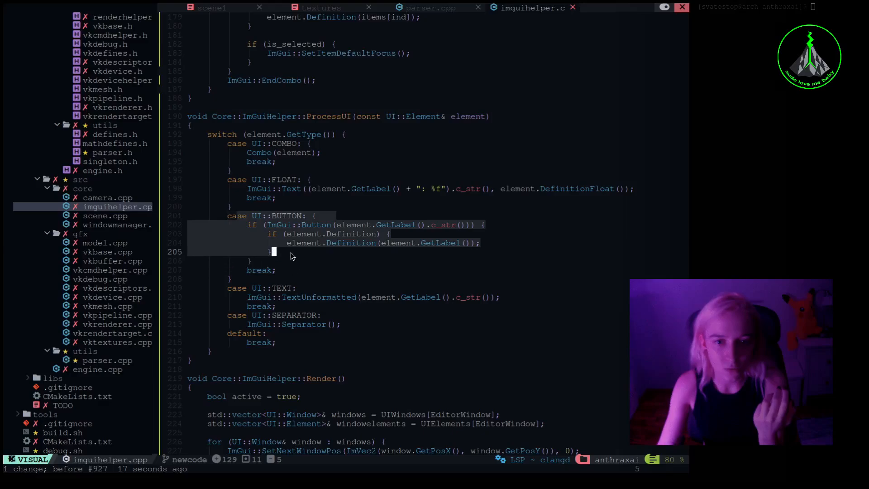
pyautogui.press('Escape')
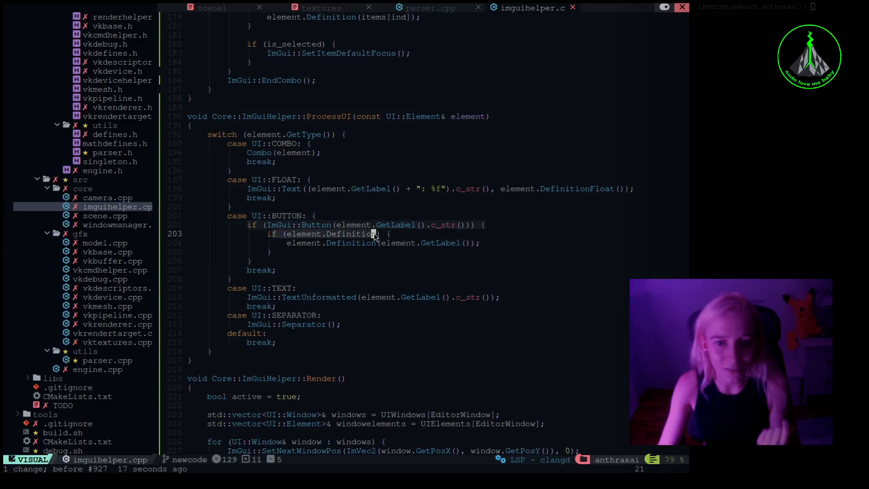
pyautogui.moveTo(334, 244)
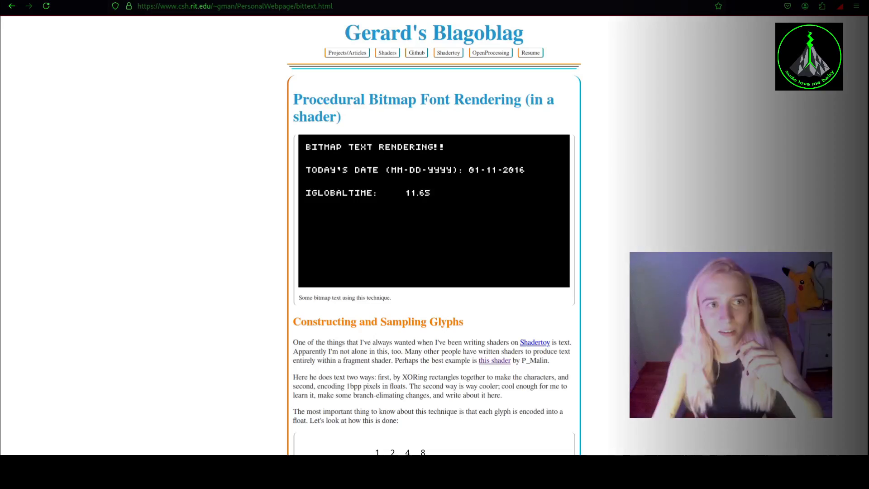
# - Scroll the bitmap font rendering article to its Constructing and Sampling Glyphs section
pyautogui.scroll(-3)
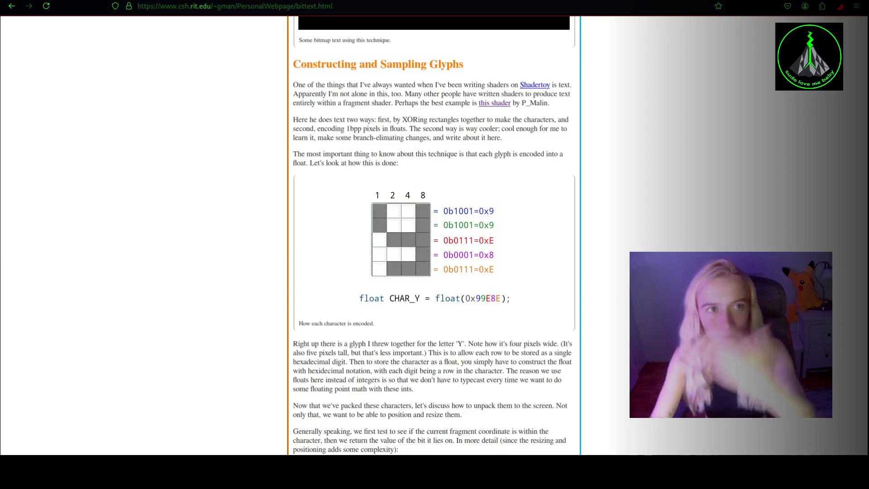
pyautogui.scroll(3)
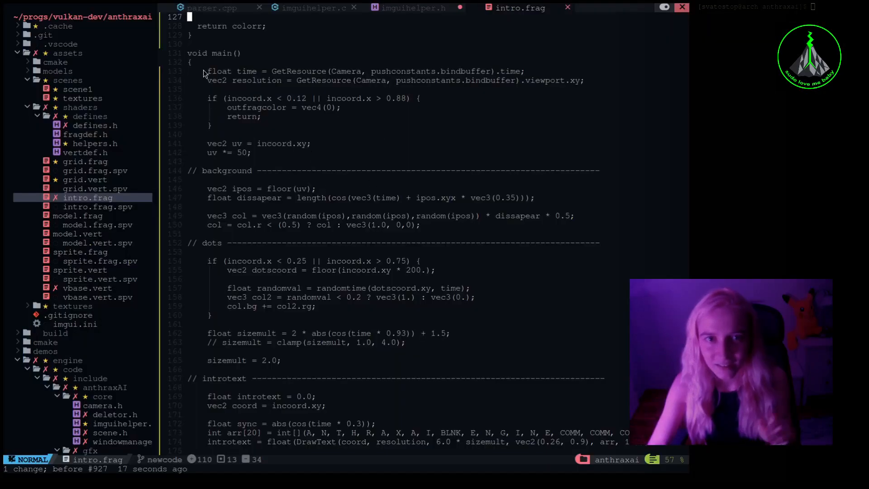
# - Scroll intro.frag to void main() showing the background, dots and introtext sections
pyautogui.scroll(-3)
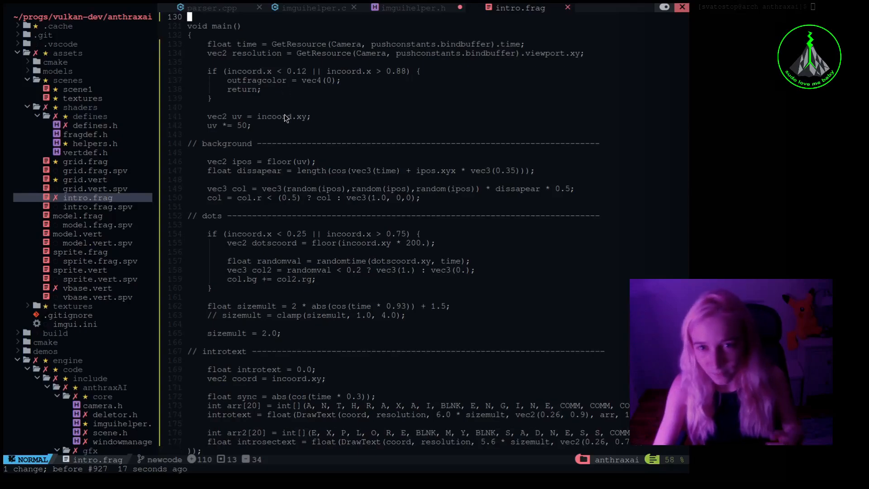
pyautogui.scroll(-3)
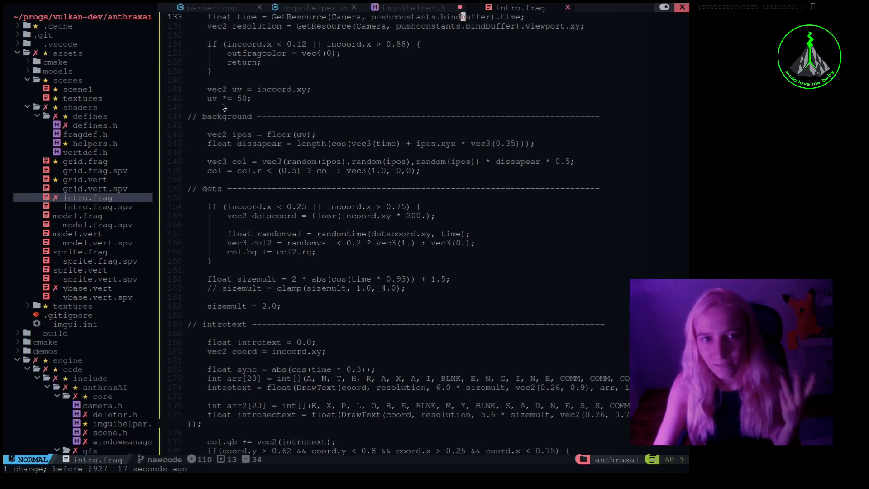
pyautogui.scroll(-3)
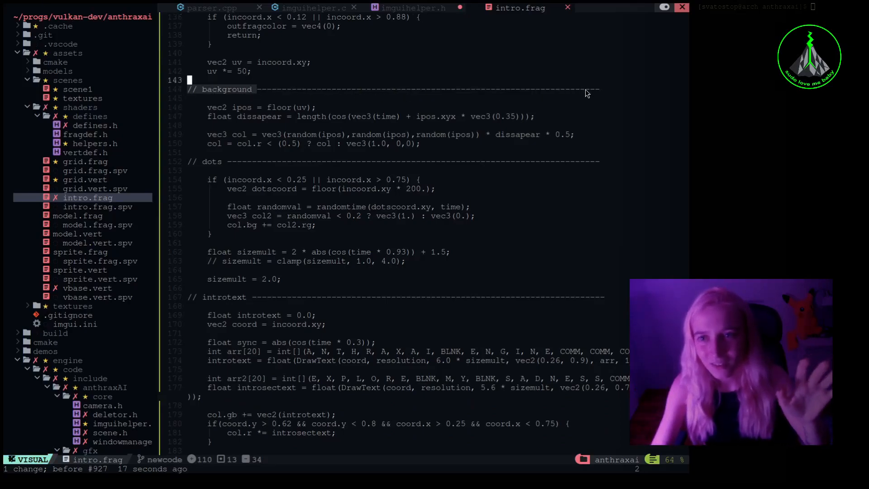
pyautogui.press('Escape')
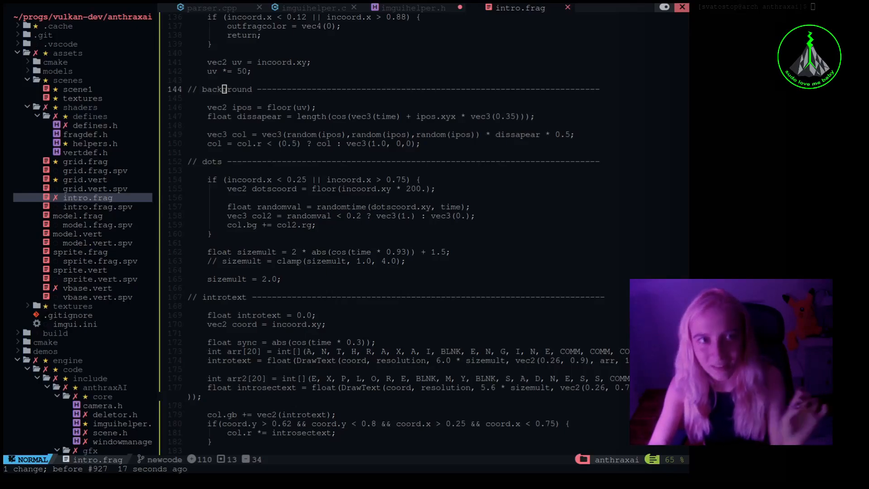
pyautogui.moveTo(302, 161)
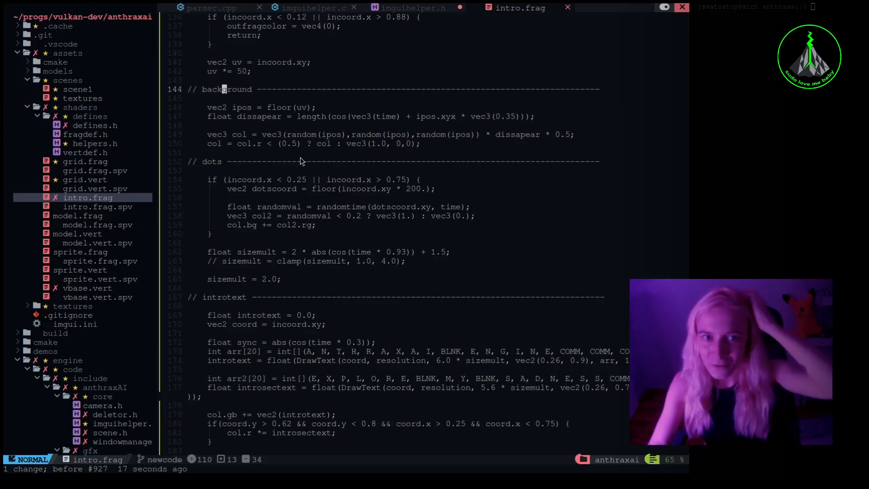
pyautogui.moveTo(284, 153)
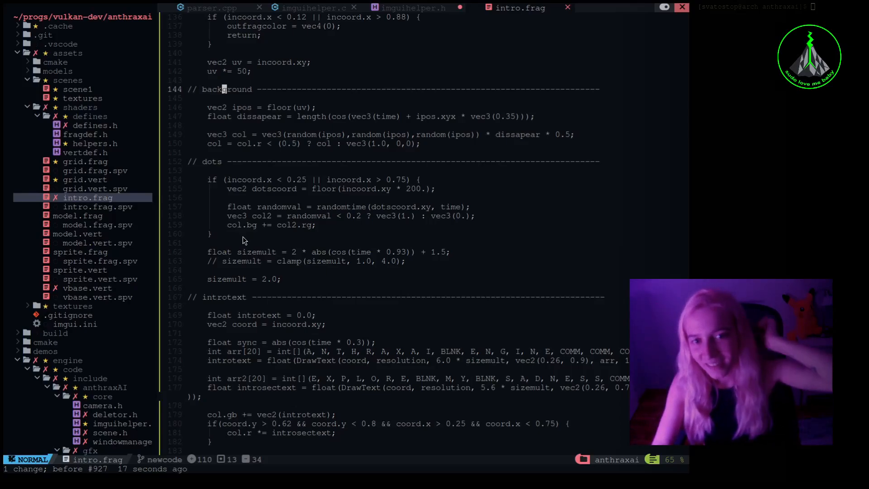
pyautogui.scroll(-3)
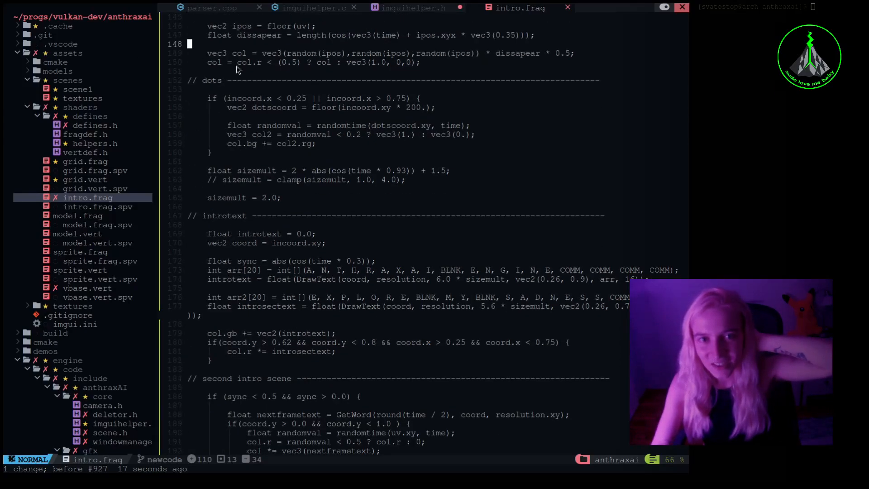
pyautogui.scroll(3)
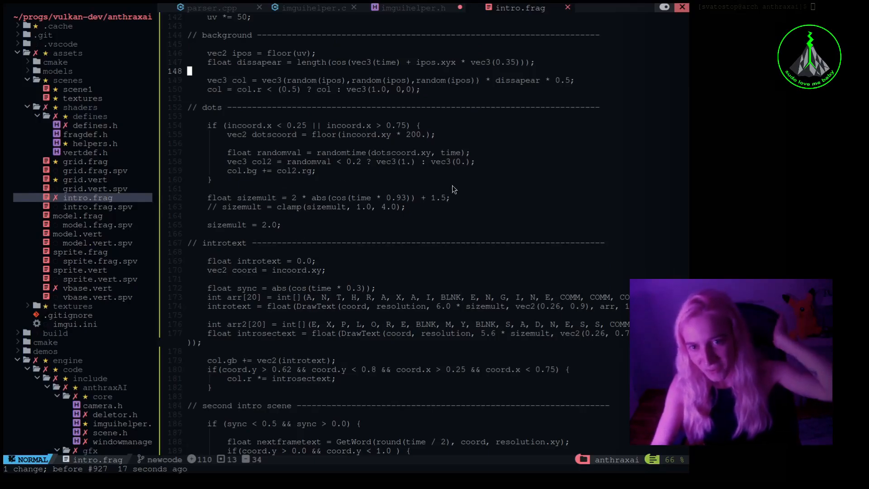
pyautogui.scroll(3)
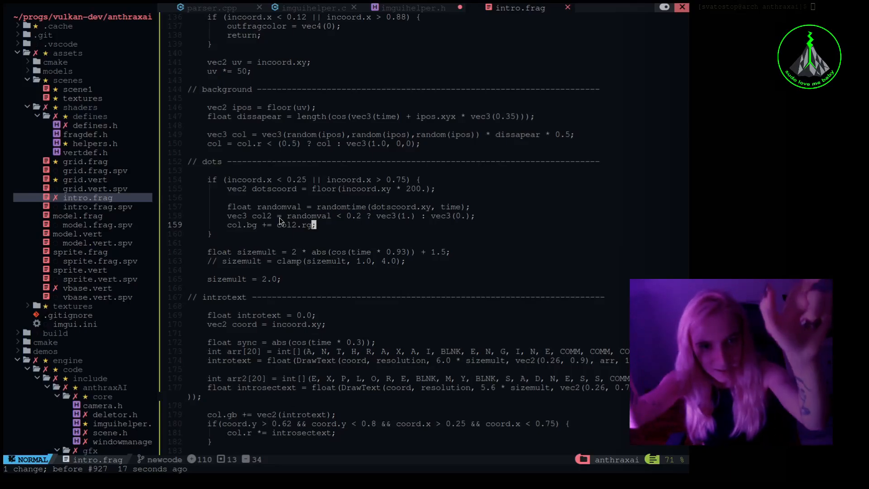
pyautogui.scroll(-3)
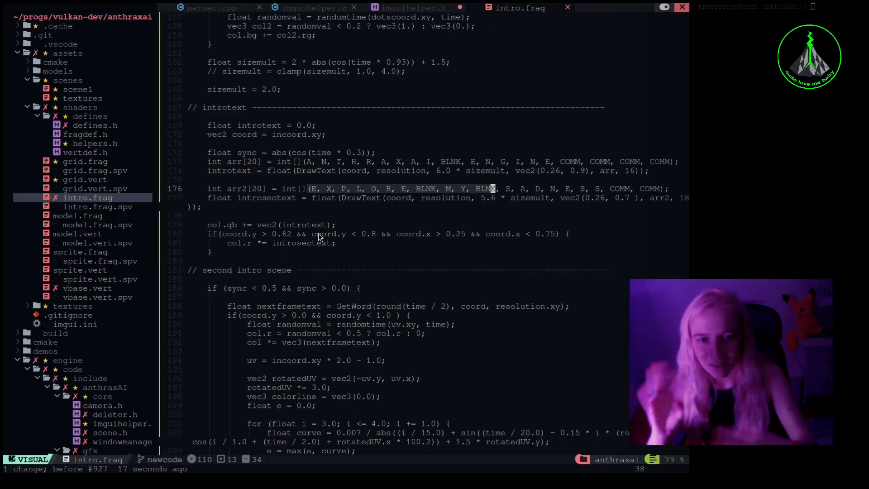
# - Relocate `float sync = abs(cos(time * 0.3));` above `if (sync < 0.5 && sync > 0.0)` in the second intro scene
pyautogui.scroll(-3)
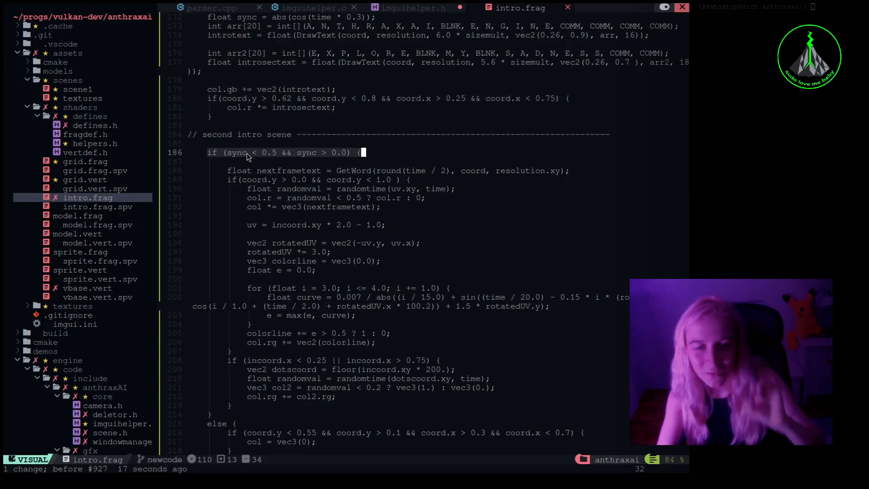
pyautogui.scroll(3)
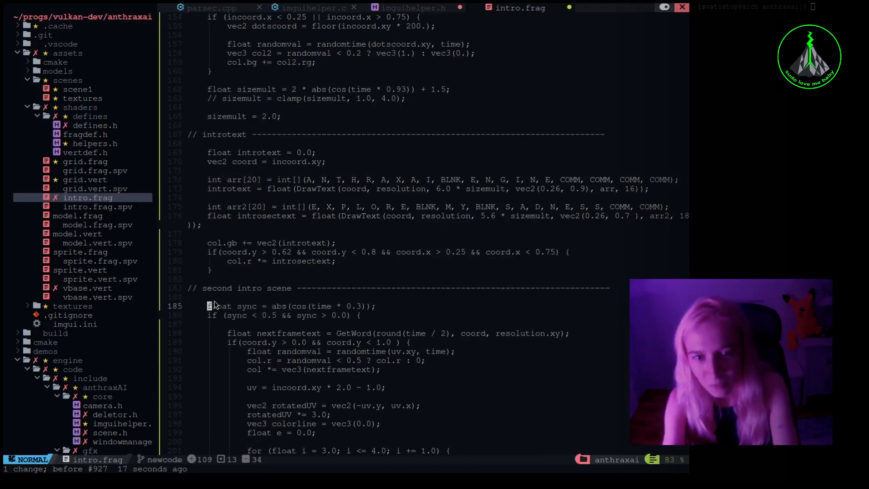
pyautogui.scroll(-3)
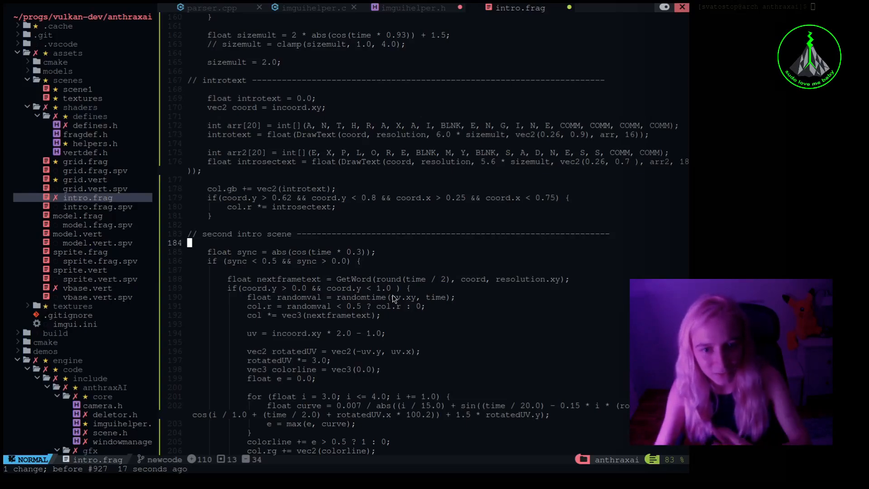
pyautogui.scroll(-3)
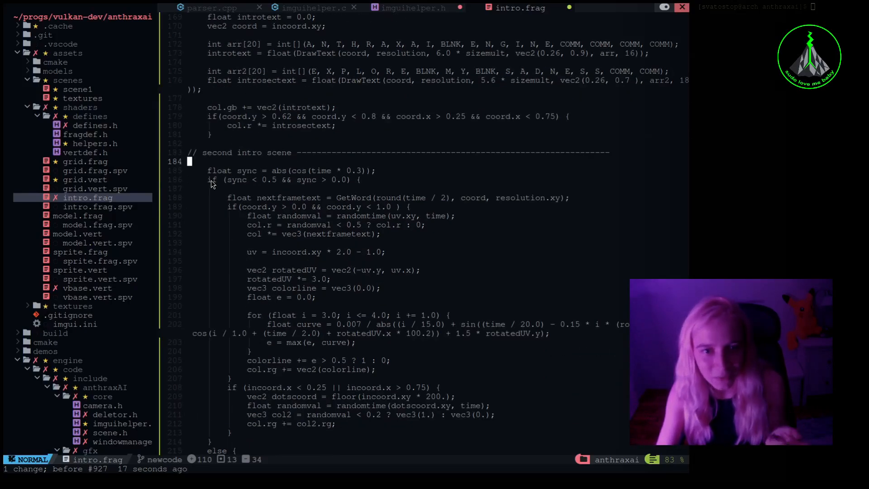
pyautogui.scroll(-3)
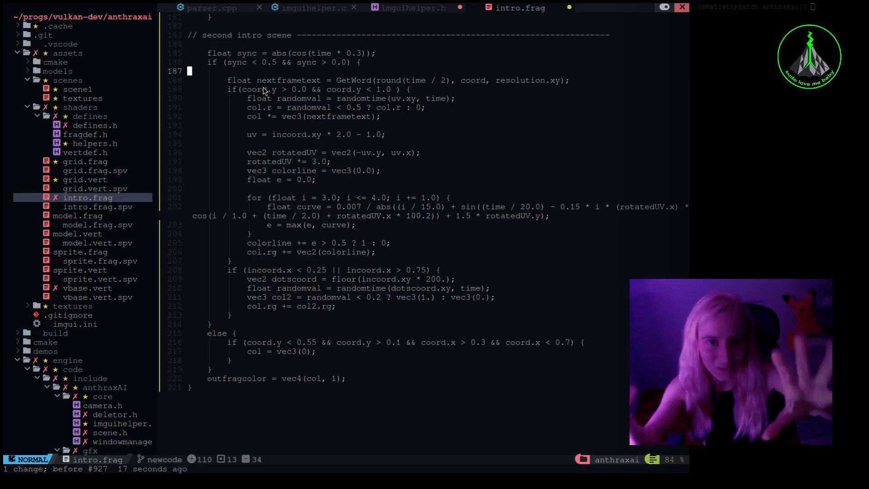
pyautogui.moveTo(279, 327)
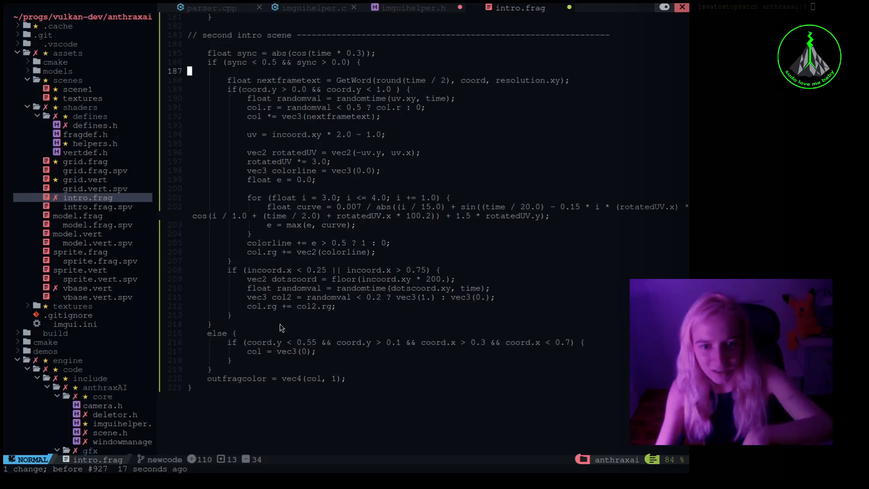